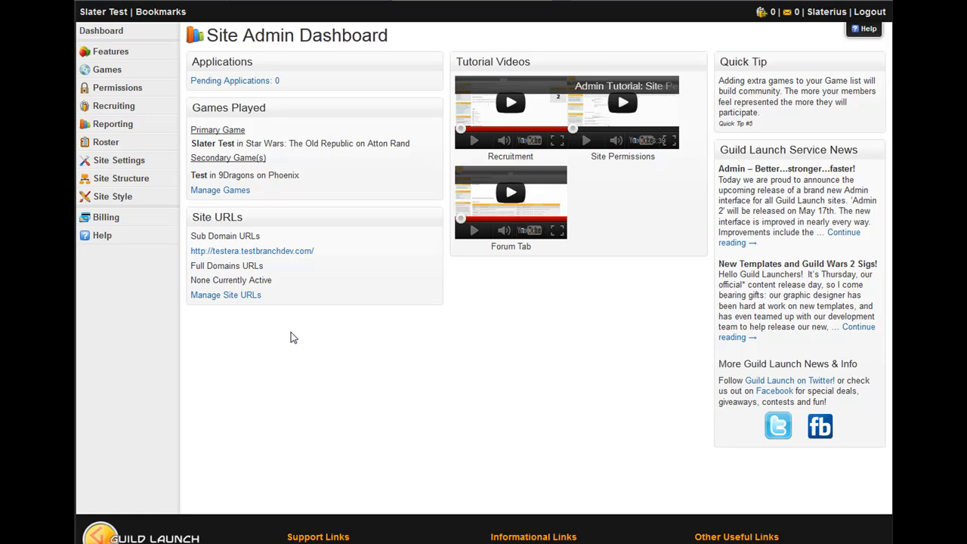
{"action": "mouse_move", "coordinate": [233, 355]}
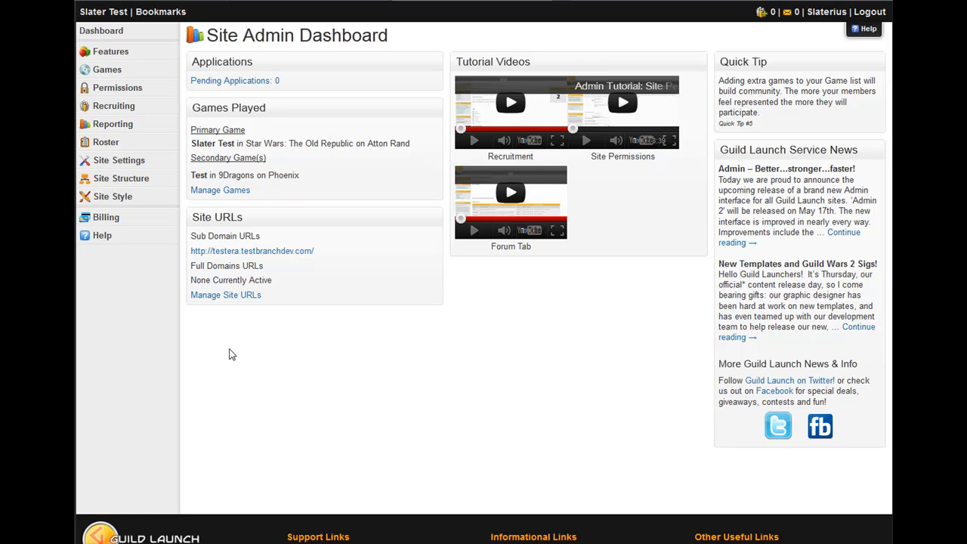
{"action": "mouse_move", "coordinate": [133, 217]}
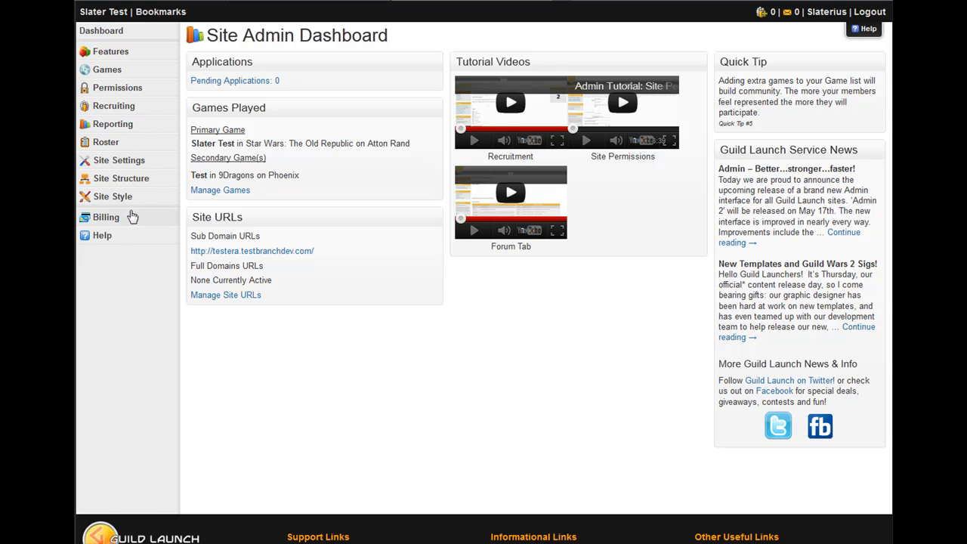
{"action": "mouse_move", "coordinate": [128, 51]}
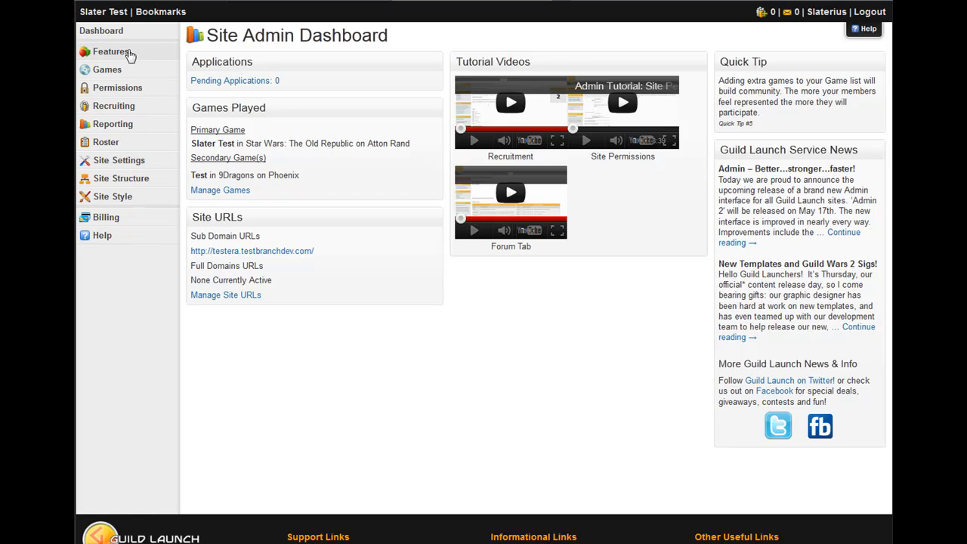
{"action": "mouse_move", "coordinate": [133, 58]}
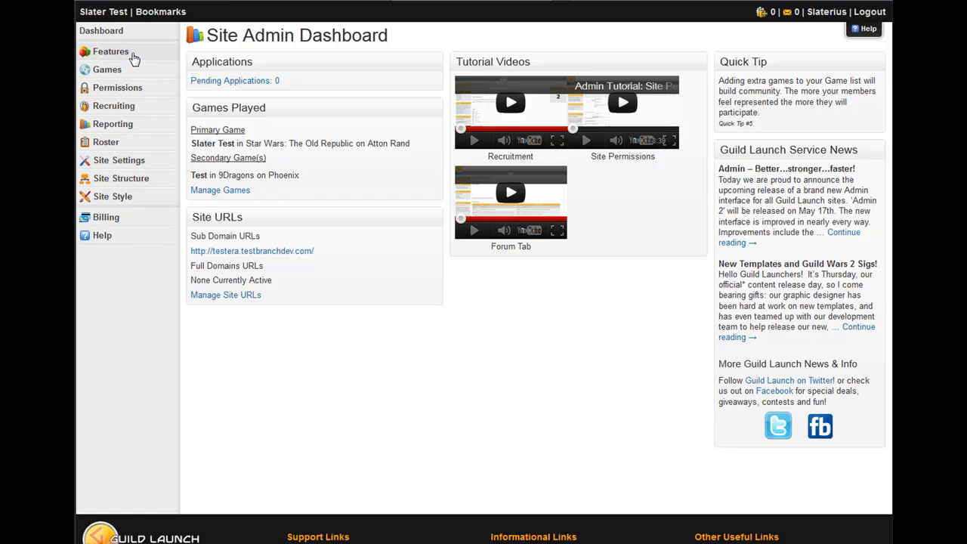
- Expand Features and then Forums in the left sidebar to reveal forum settings pages
{"action": "left_click", "coordinate": [110, 52]}
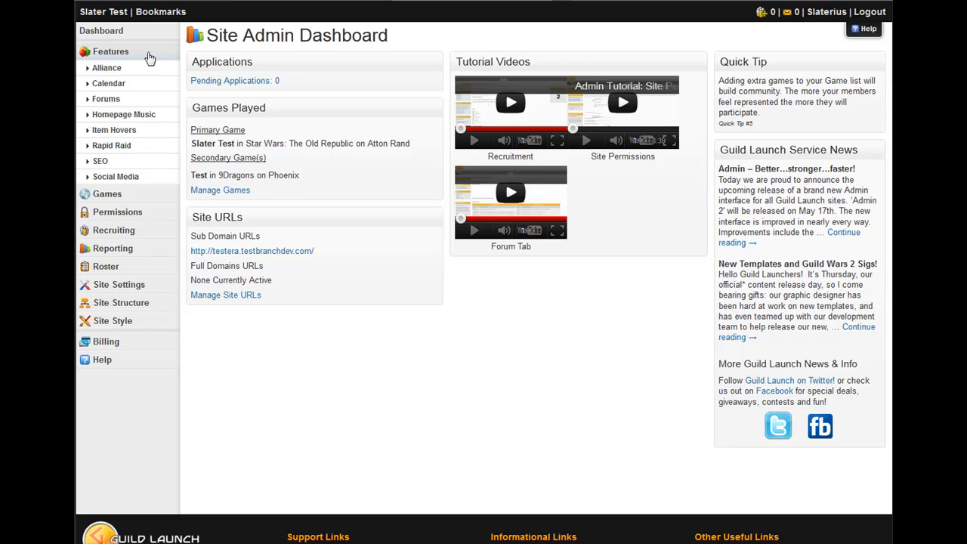
{"action": "mouse_move", "coordinate": [139, 68]}
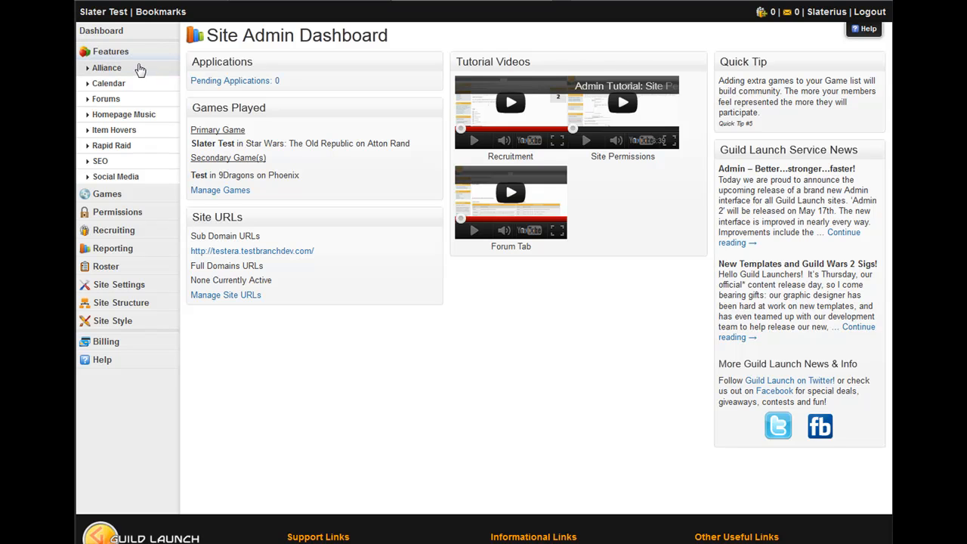
{"action": "mouse_move", "coordinate": [139, 100]}
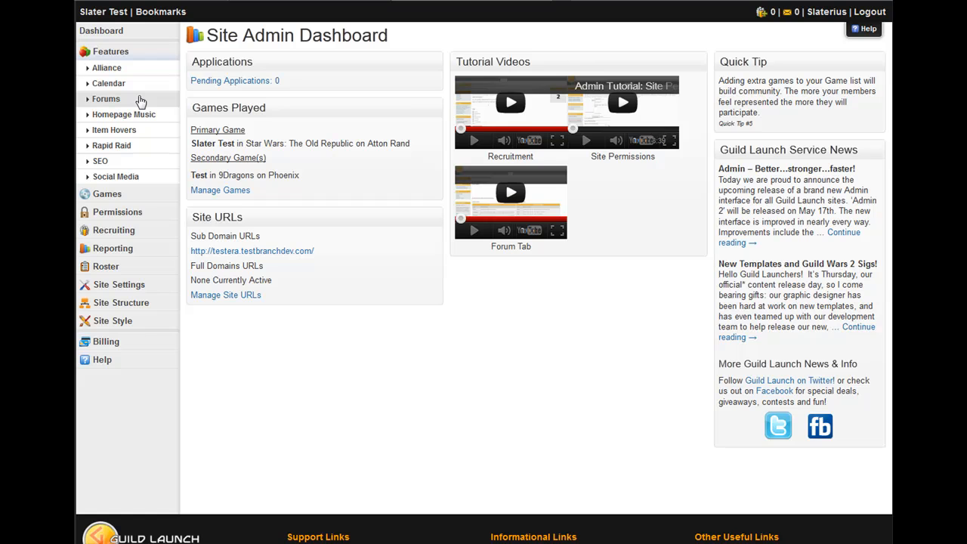
{"action": "left_click", "coordinate": [106, 98]}
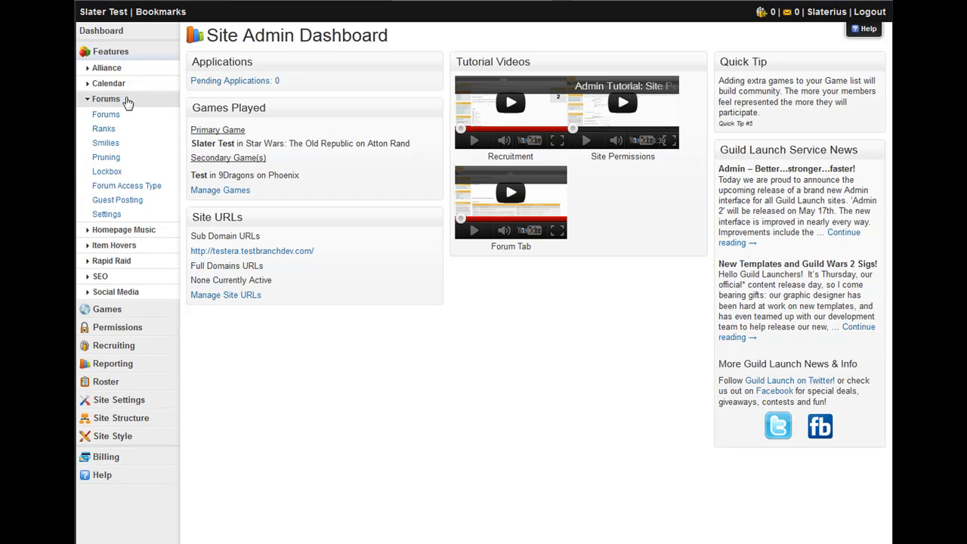
{"action": "mouse_move", "coordinate": [106, 115]}
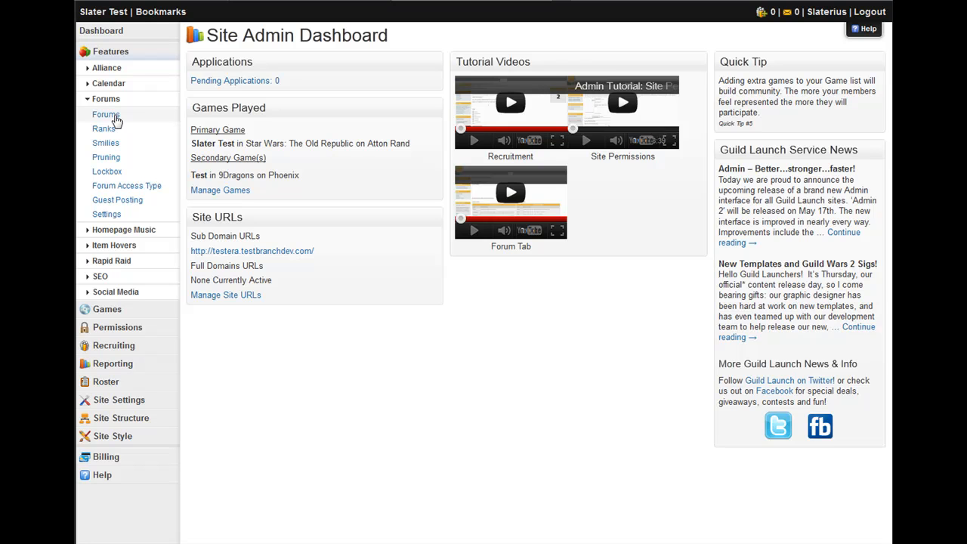
- On Forum Administration, create a new forum category named 'Classes'
{"action": "left_click", "coordinate": [106, 114]}
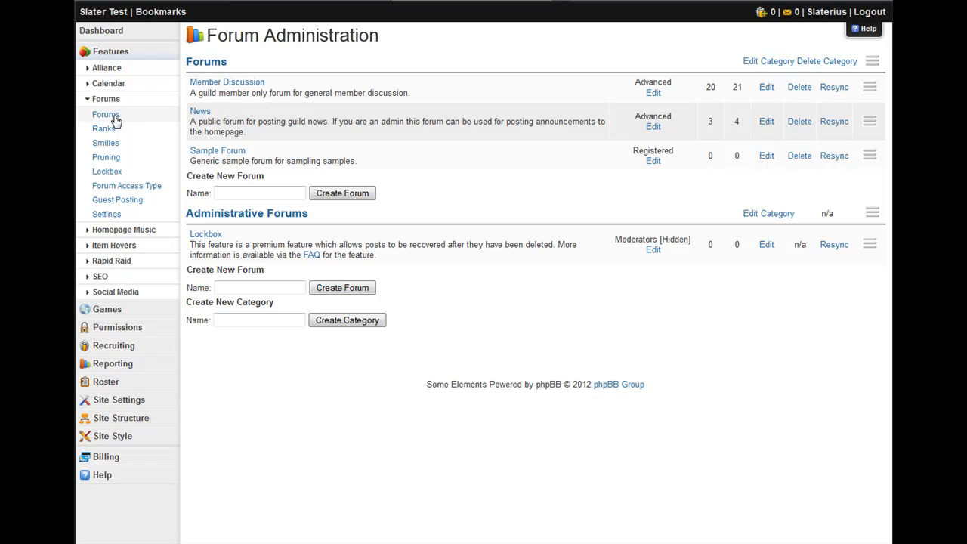
{"action": "mouse_move", "coordinate": [190, 167]}
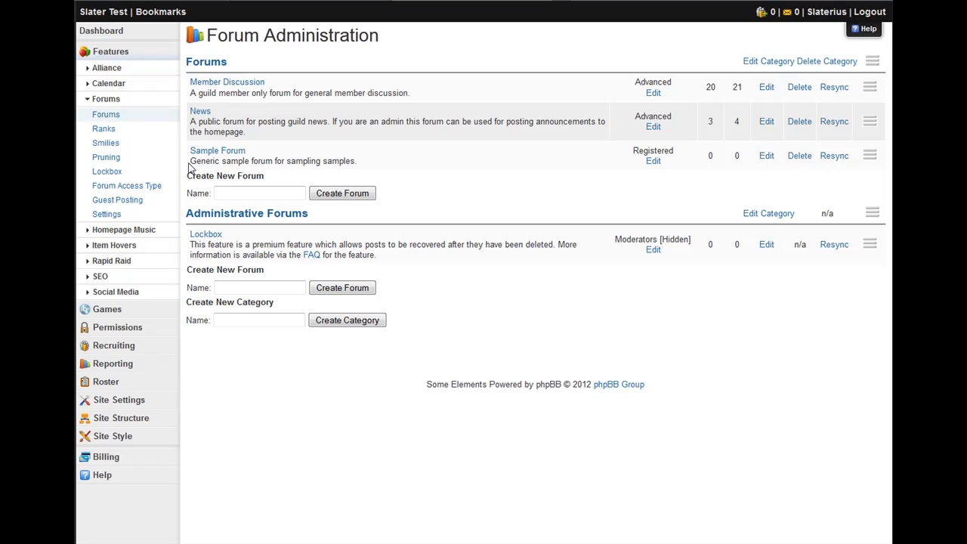
{"action": "mouse_move", "coordinate": [295, 158]}
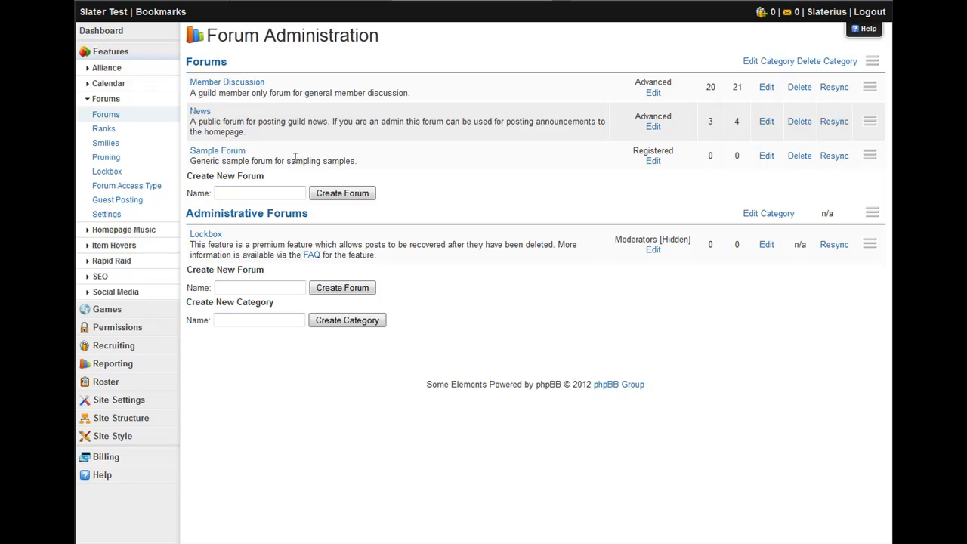
{"action": "left_click", "coordinate": [260, 320]}
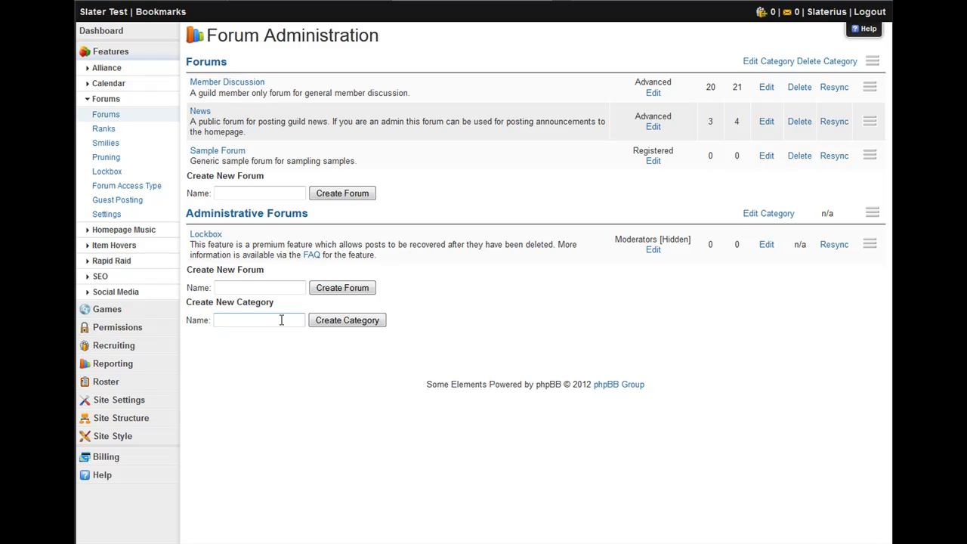
{"action": "left_click", "coordinate": [259, 321]}
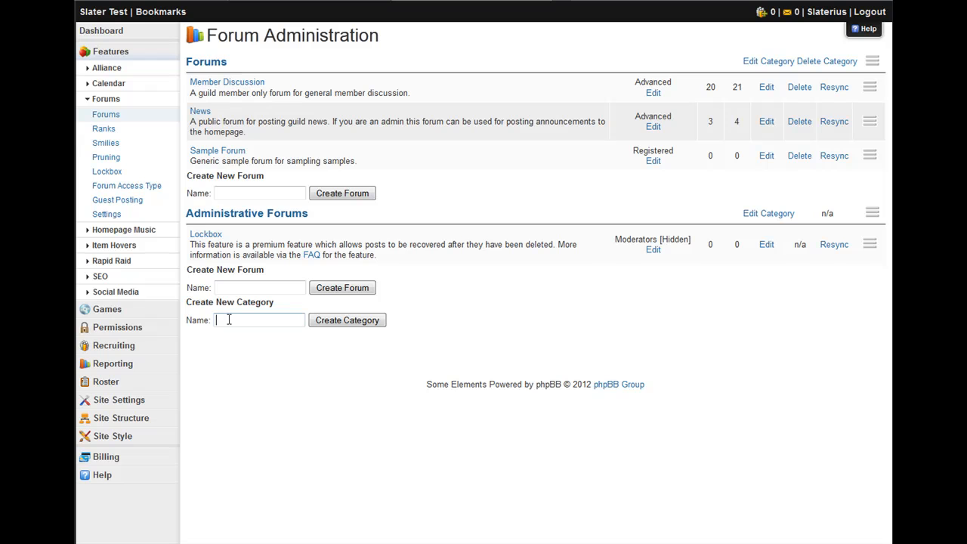
{"action": "type", "text": "Classes"}
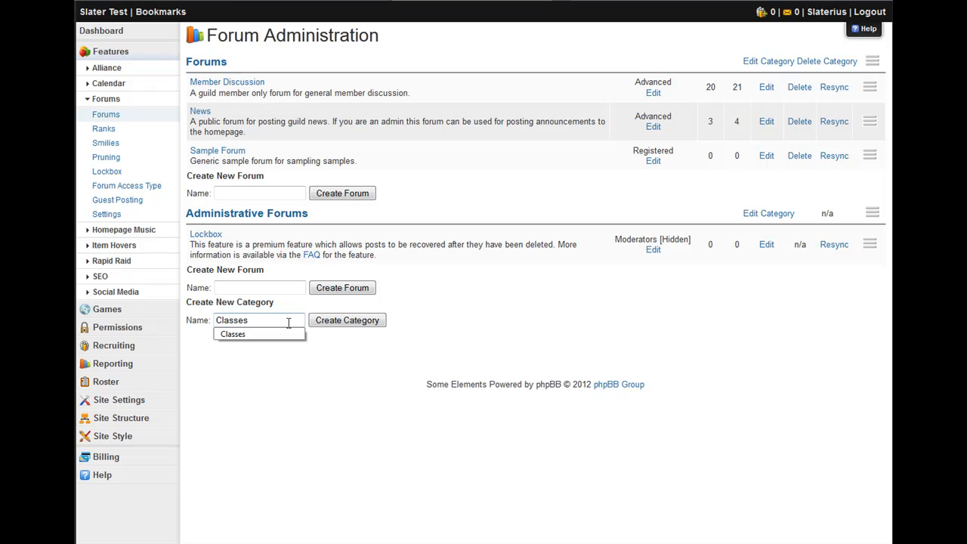
{"action": "left_click", "coordinate": [348, 321]}
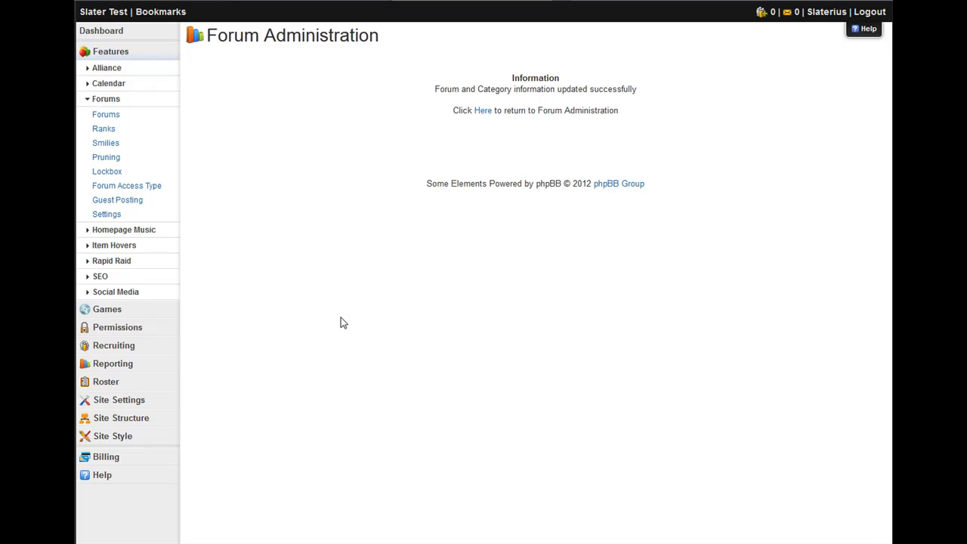
{"action": "mouse_move", "coordinate": [483, 110]}
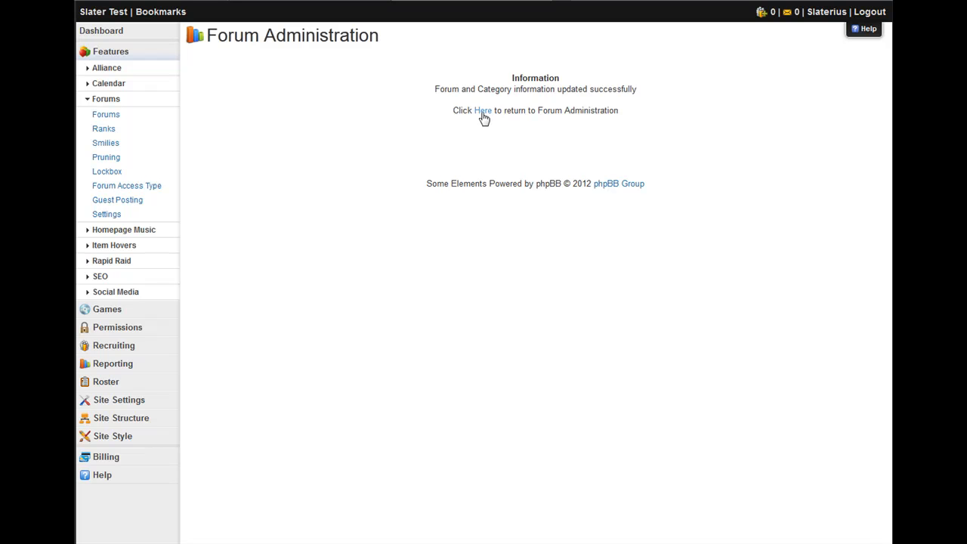
- Return to the forum list and enter 'Mage' as a new forum name under Classes
{"action": "left_click", "coordinate": [483, 110]}
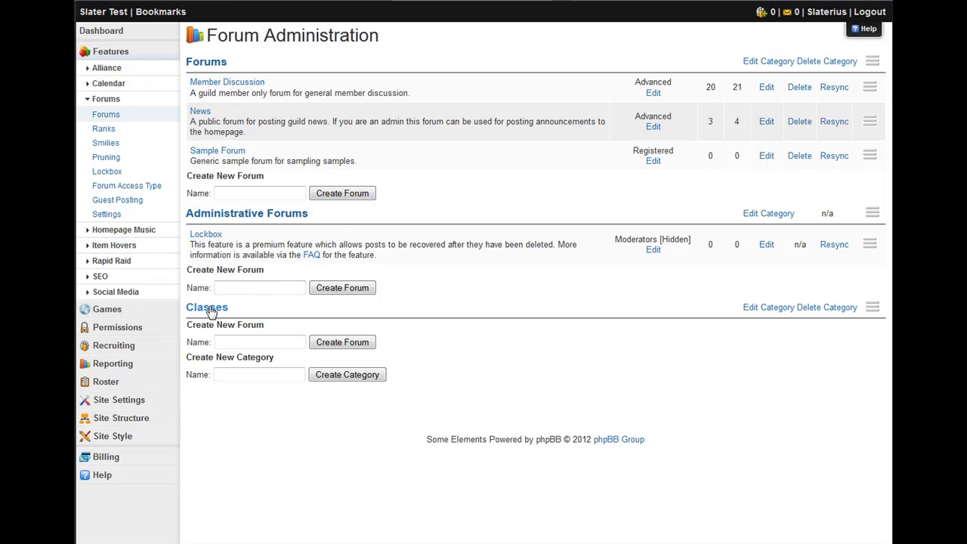
{"action": "mouse_move", "coordinate": [251, 348]}
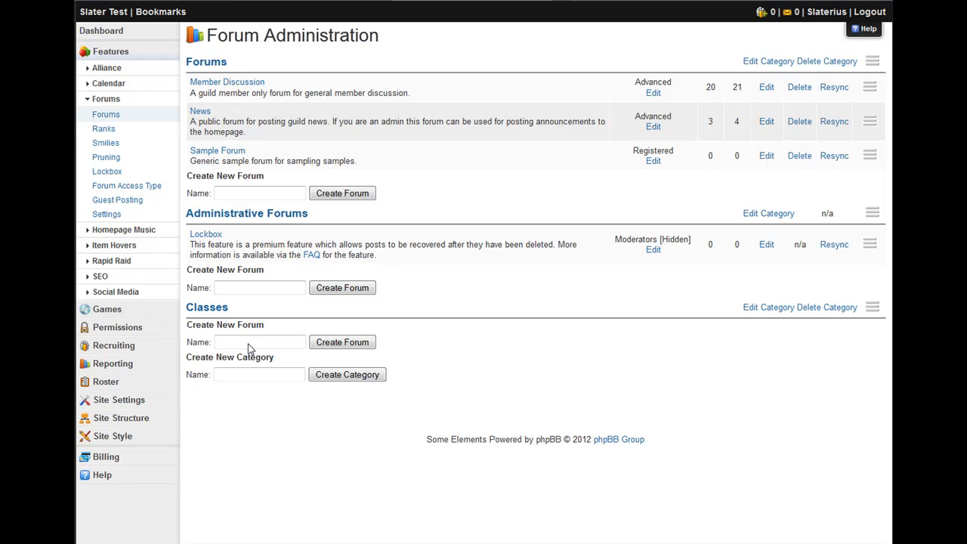
{"action": "left_click", "coordinate": [260, 342]}
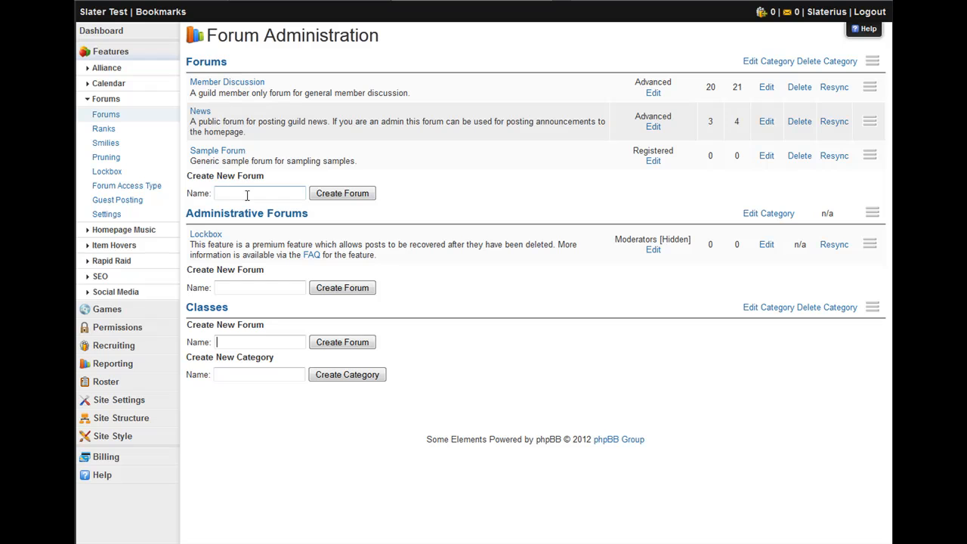
{"action": "left_click", "coordinate": [260, 341]}
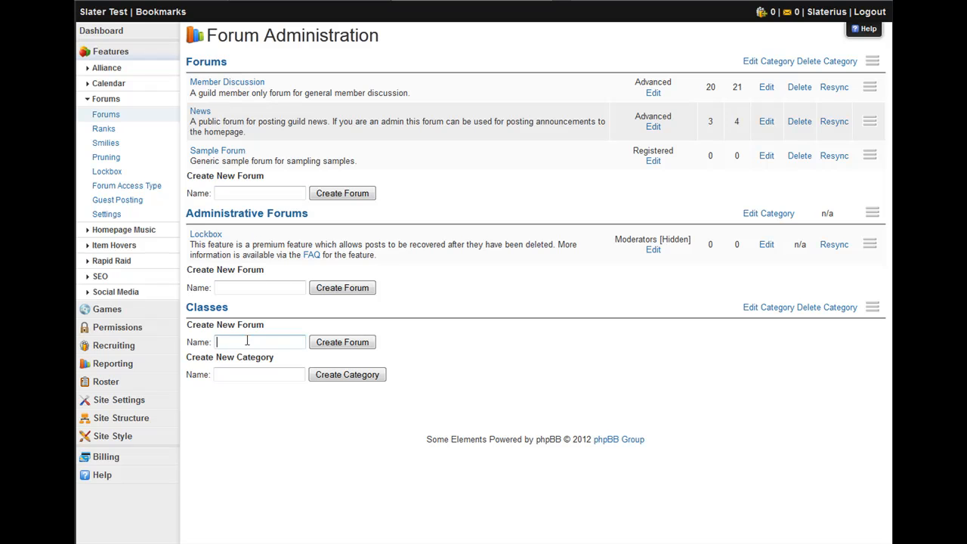
{"action": "type", "text": "Mage"}
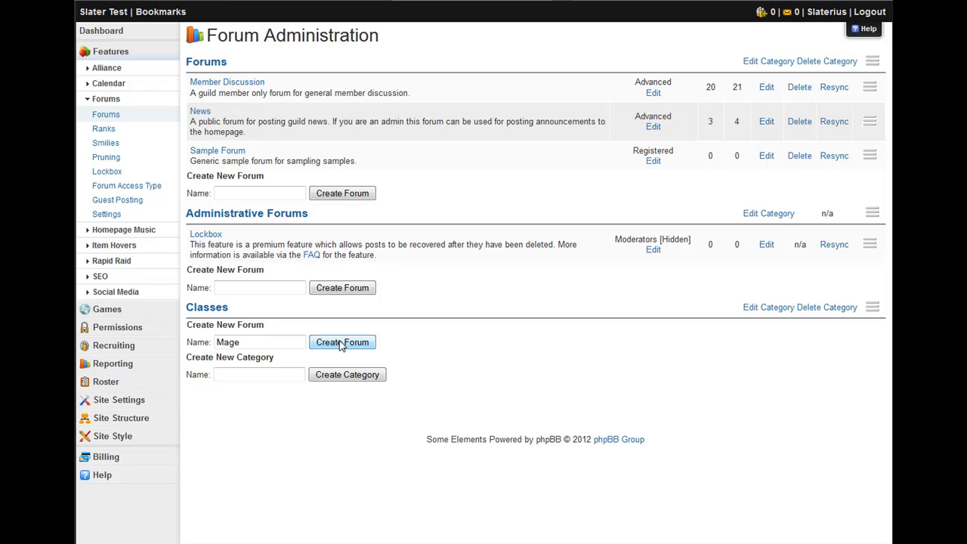
- Create the Mage forum under Classes with description 'This is my go-to class!'
{"action": "left_click", "coordinate": [341, 341]}
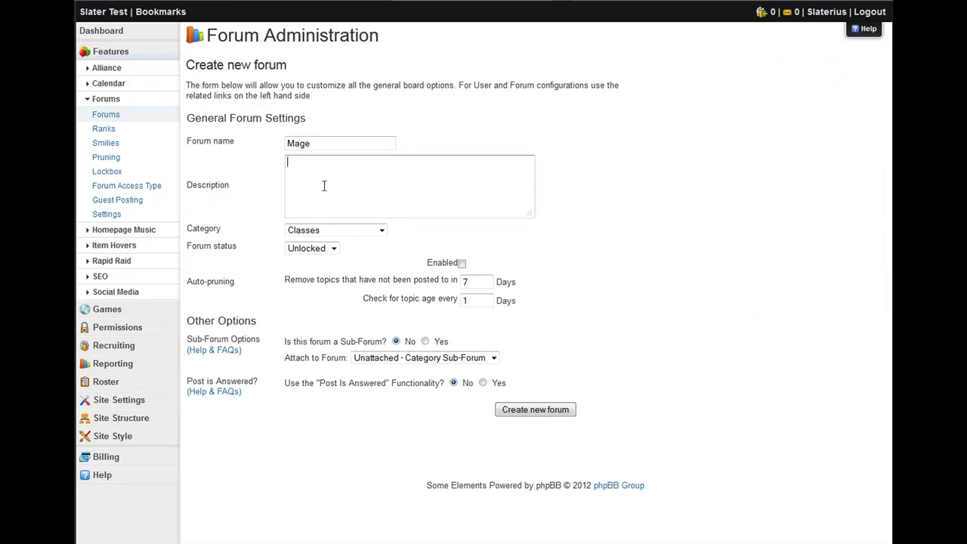
{"action": "type", "text": "This is my go-t"}
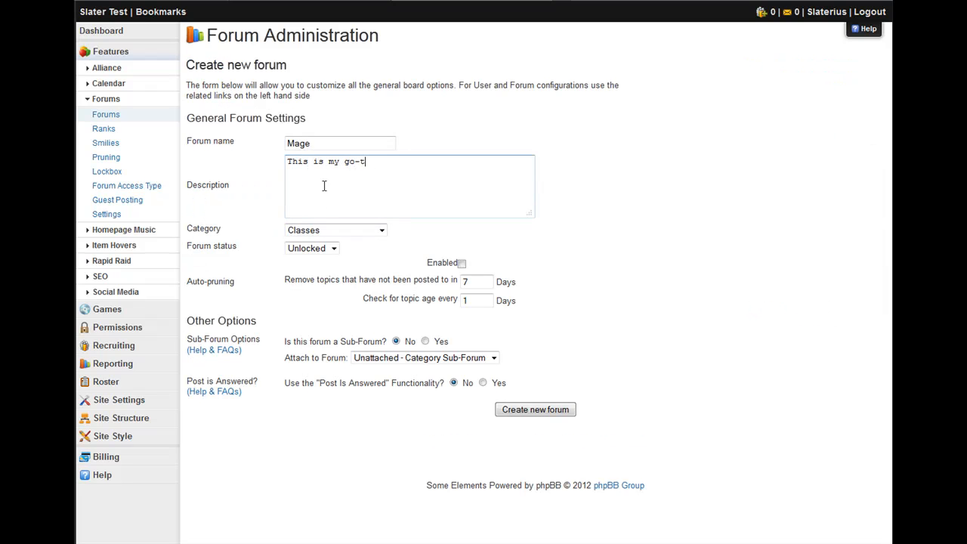
{"action": "type", "text": "o class!"}
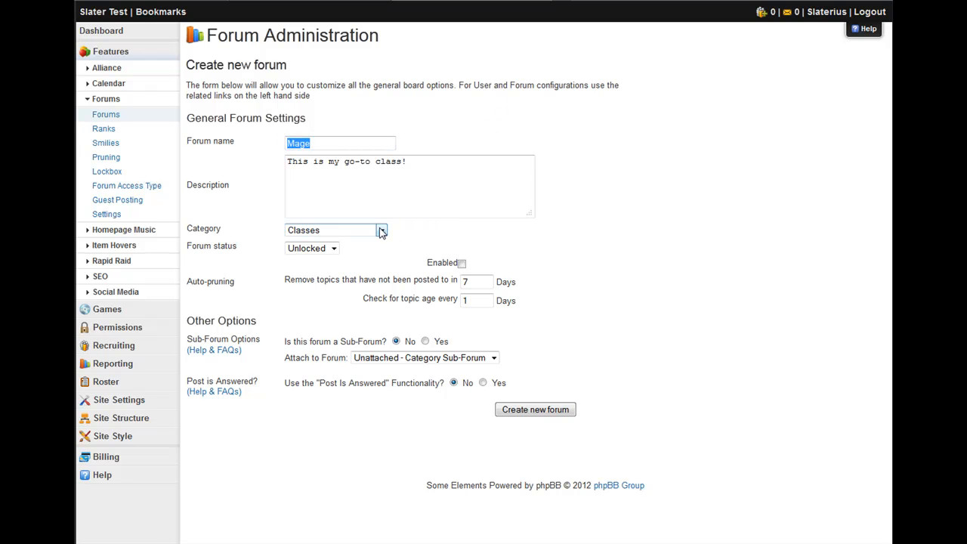
{"action": "left_click", "coordinate": [381, 229]}
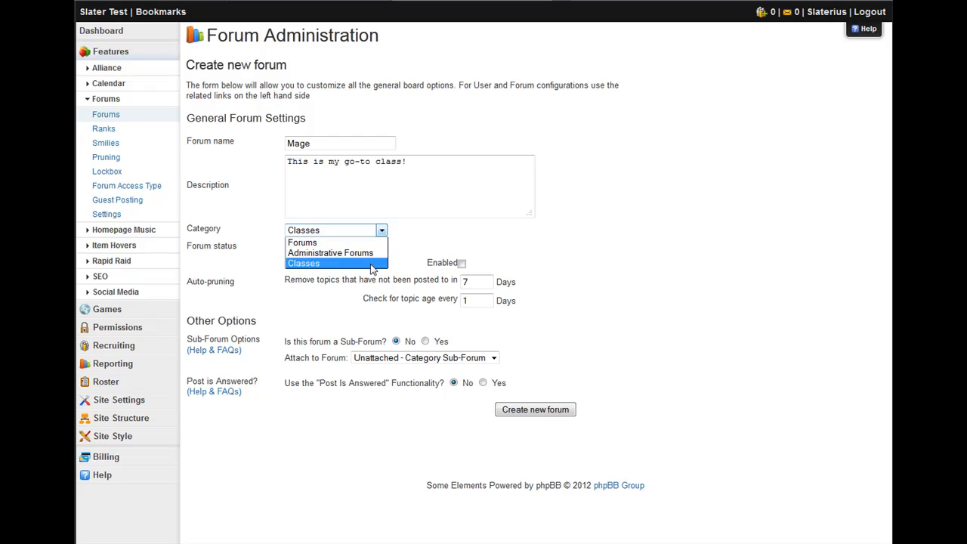
{"action": "left_click", "coordinate": [302, 262]}
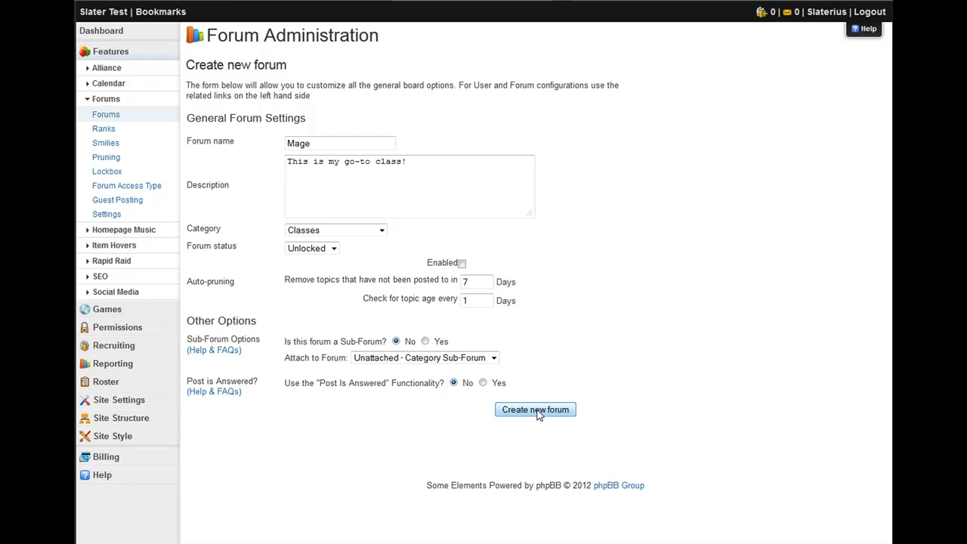
{"action": "left_click", "coordinate": [535, 409]}
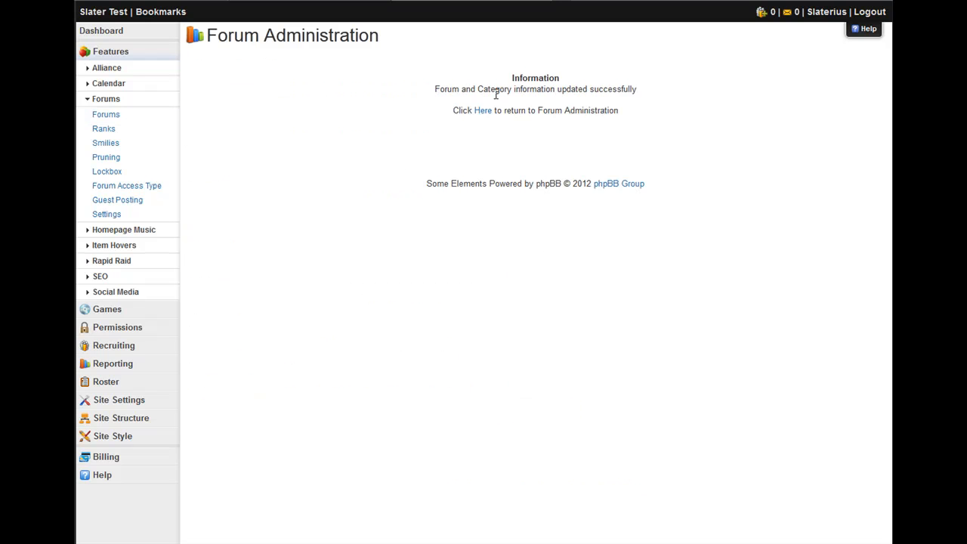
{"action": "mouse_move", "coordinate": [483, 110]}
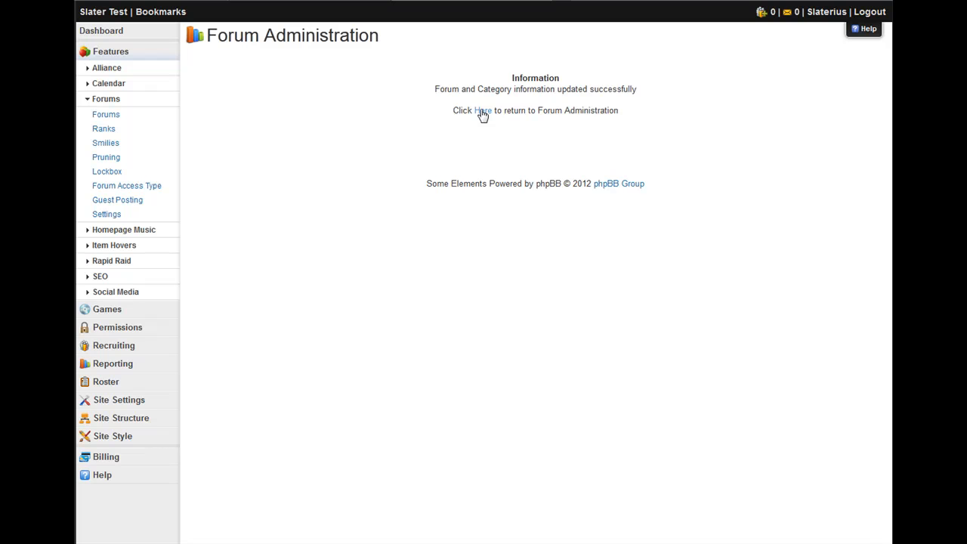
- Return to the forum list and enter 'Frost' as a new forum name under Classes
{"action": "left_click", "coordinate": [483, 110]}
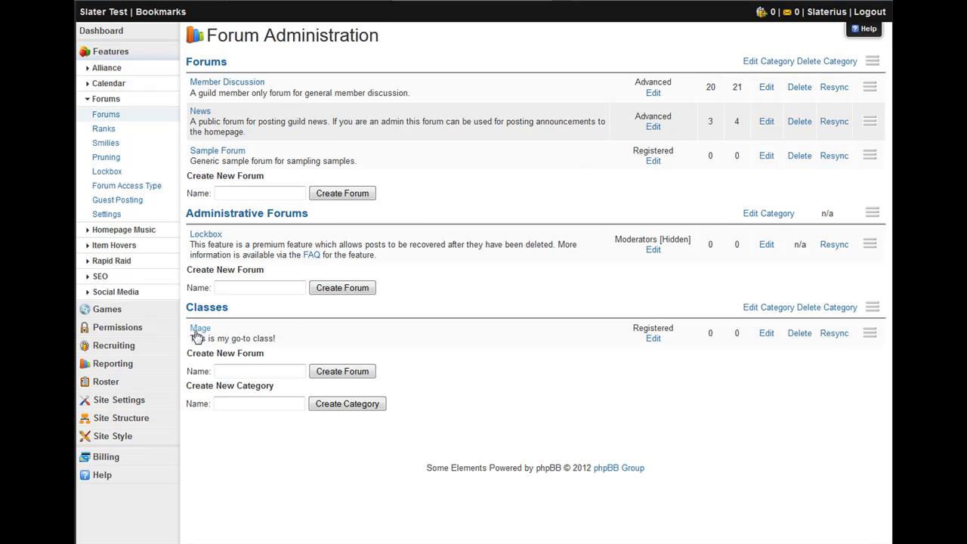
{"action": "left_click", "coordinate": [260, 371]}
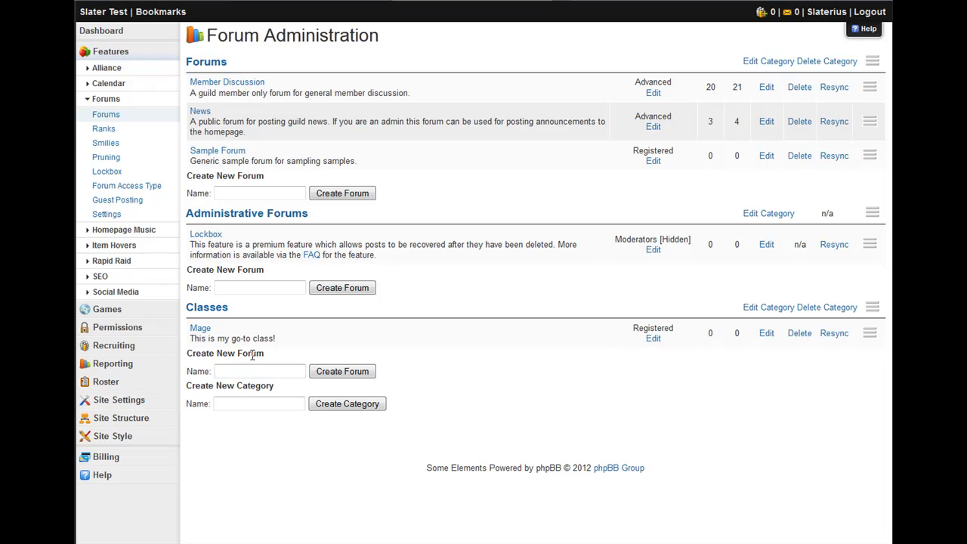
{"action": "left_click", "coordinate": [259, 371]}
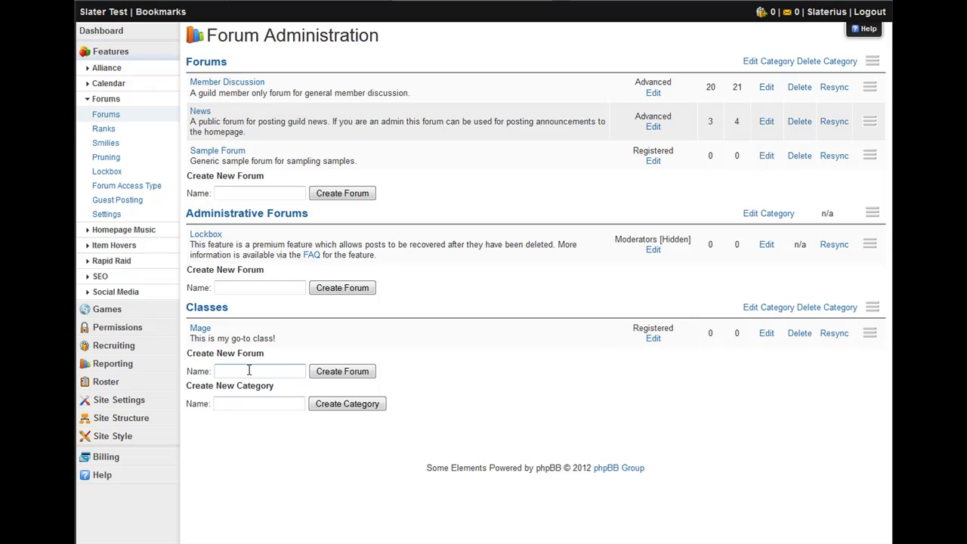
{"action": "left_click", "coordinate": [259, 372]}
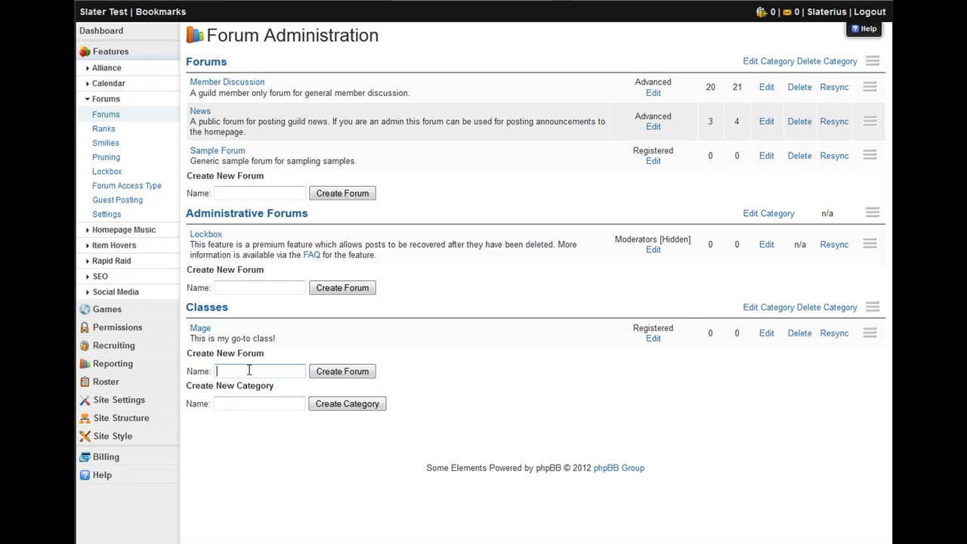
{"action": "type", "text": "Fro"}
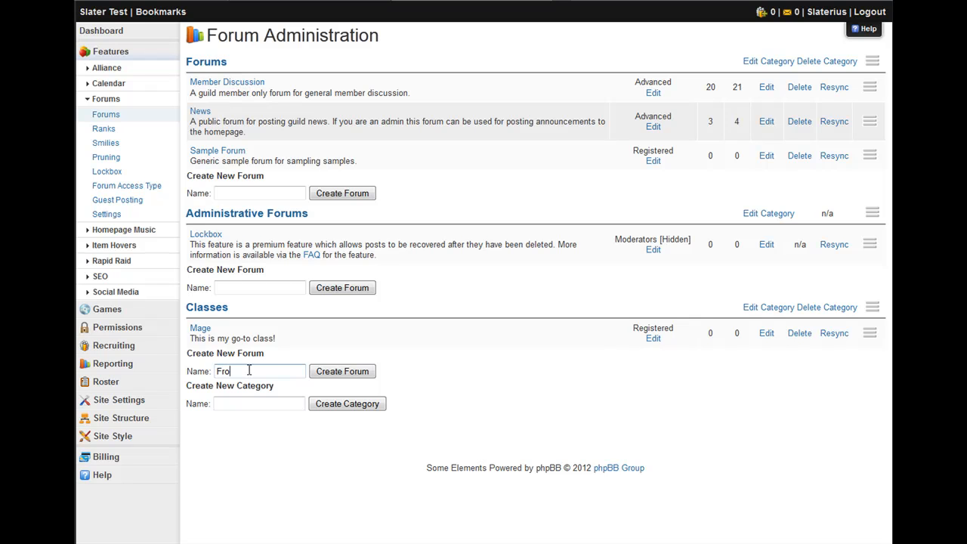
{"action": "type", "text": "st"}
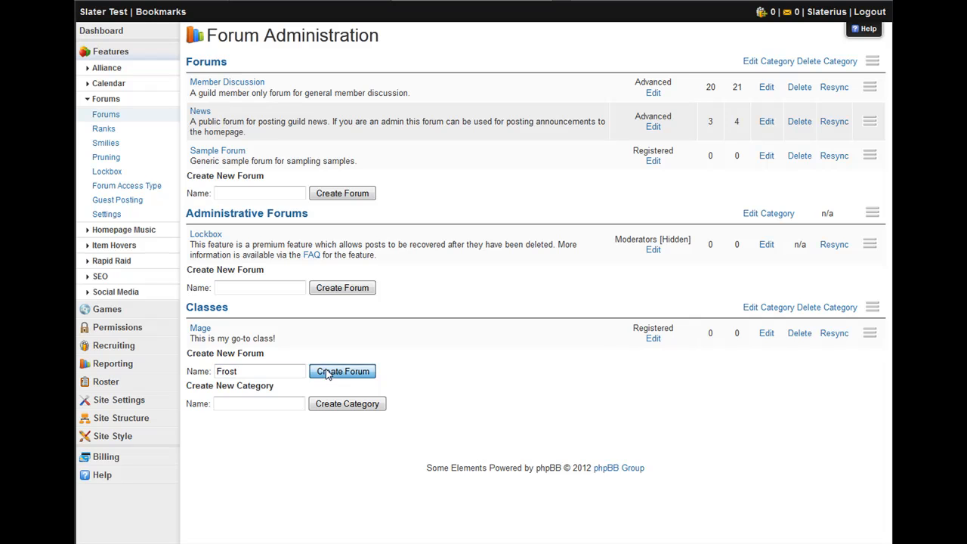
- Start the Frost forum with description 'I really play Fire, but that's okay.'
{"action": "left_click", "coordinate": [342, 372]}
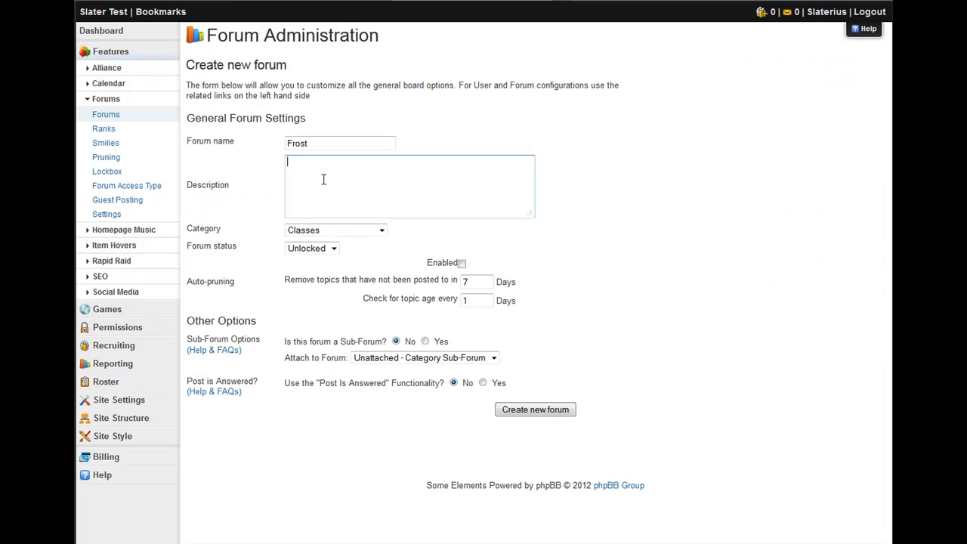
{"action": "type", "text": "I"}
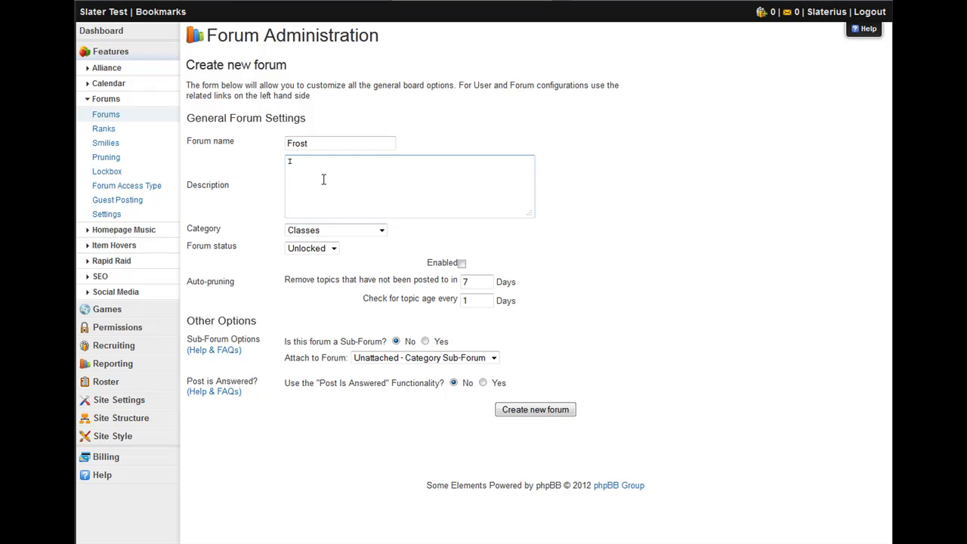
{"action": "type", "text": "really play F"}
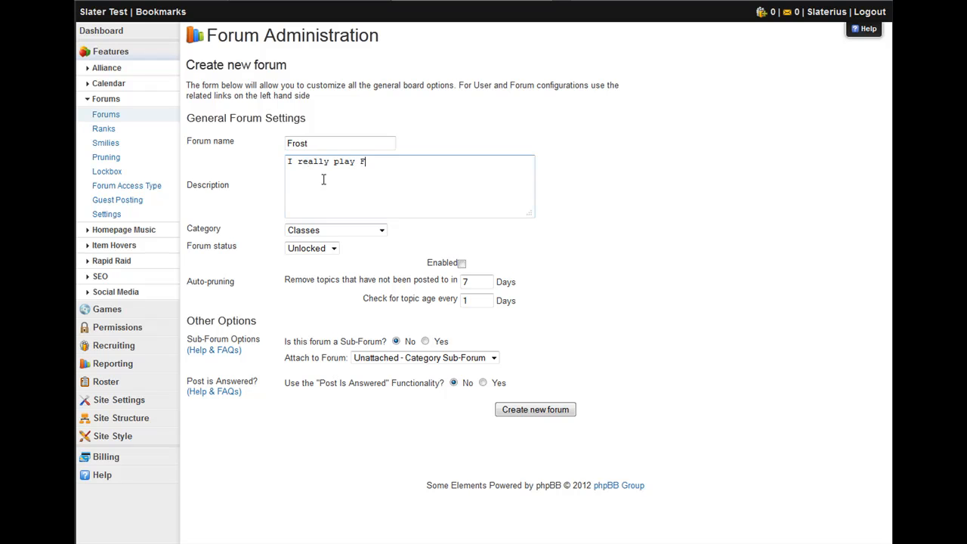
{"action": "type", "text": "ire, but"}
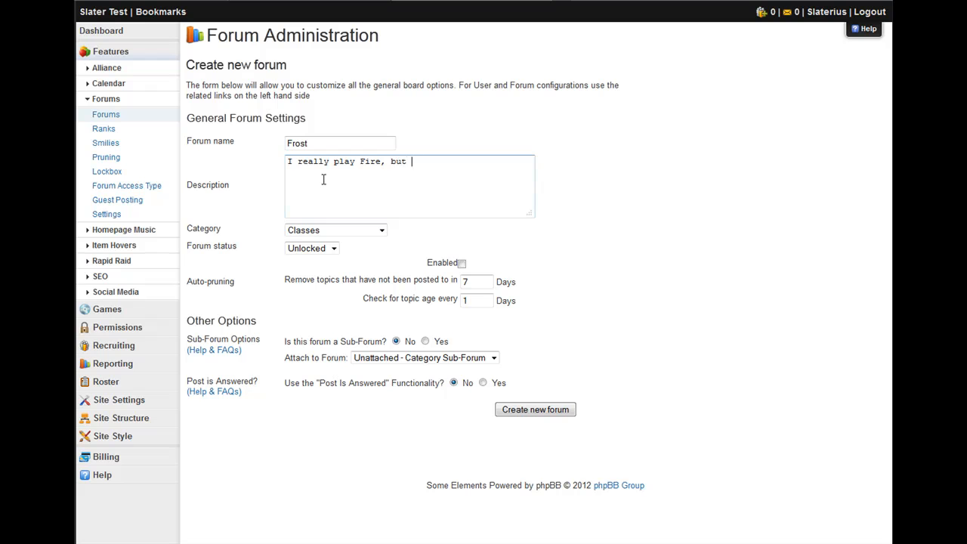
{"action": "type", "text": "that's okay."}
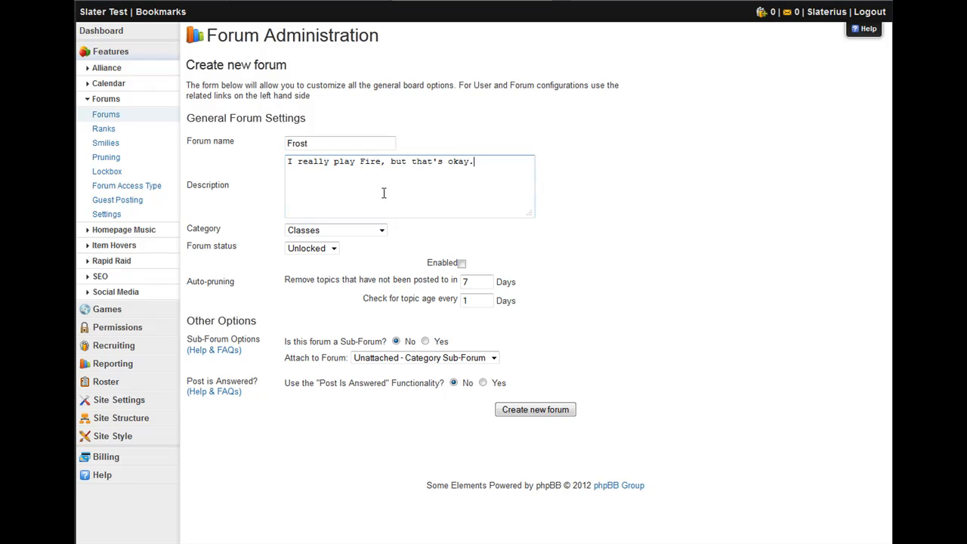
{"action": "mouse_move", "coordinate": [362, 323]}
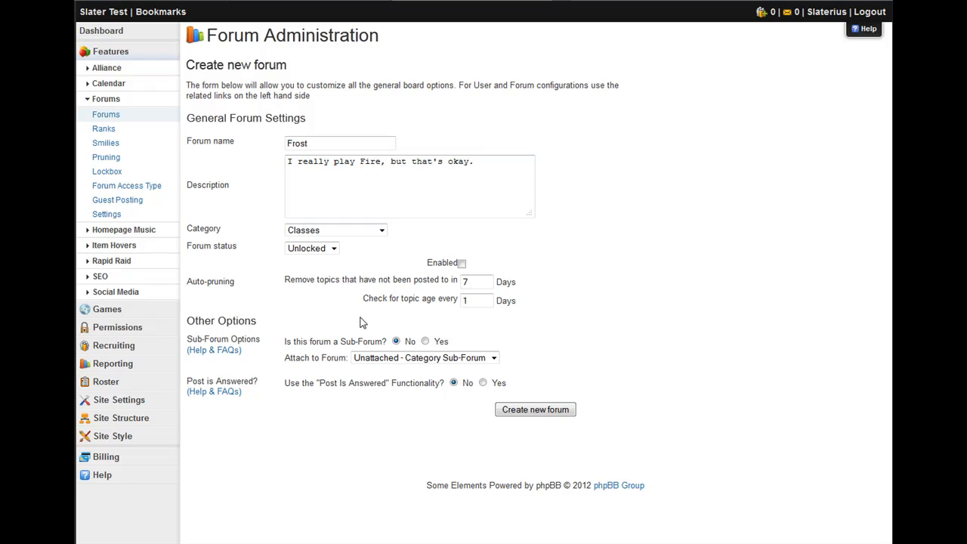
{"action": "mouse_move", "coordinate": [359, 344]}
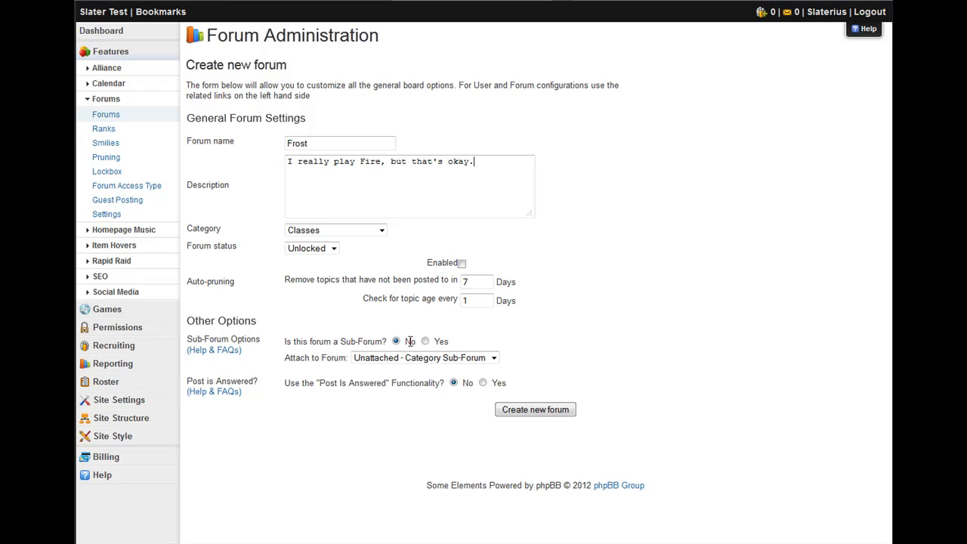
- Make Frost a sub-forum attached to Mage and create it
{"action": "left_click", "coordinate": [424, 342]}
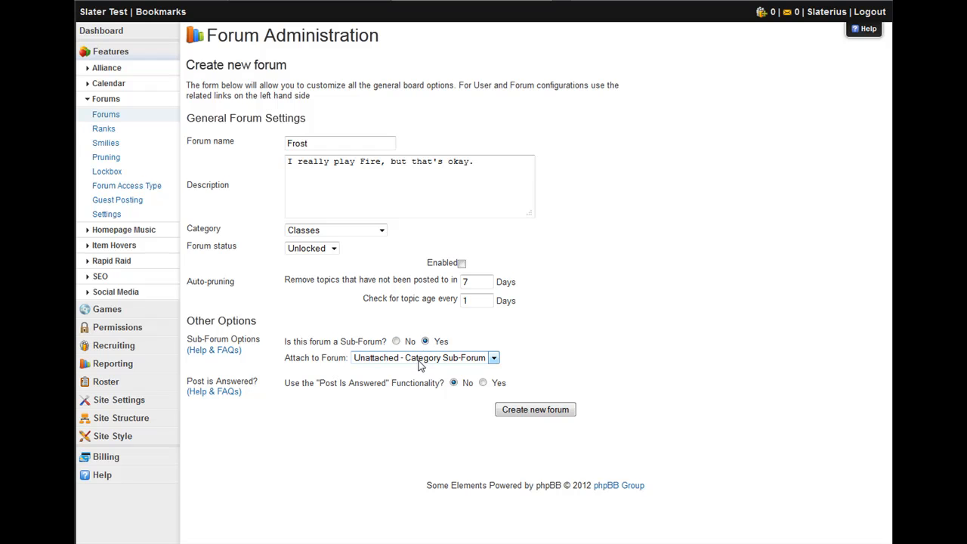
{"action": "left_click", "coordinate": [492, 356]}
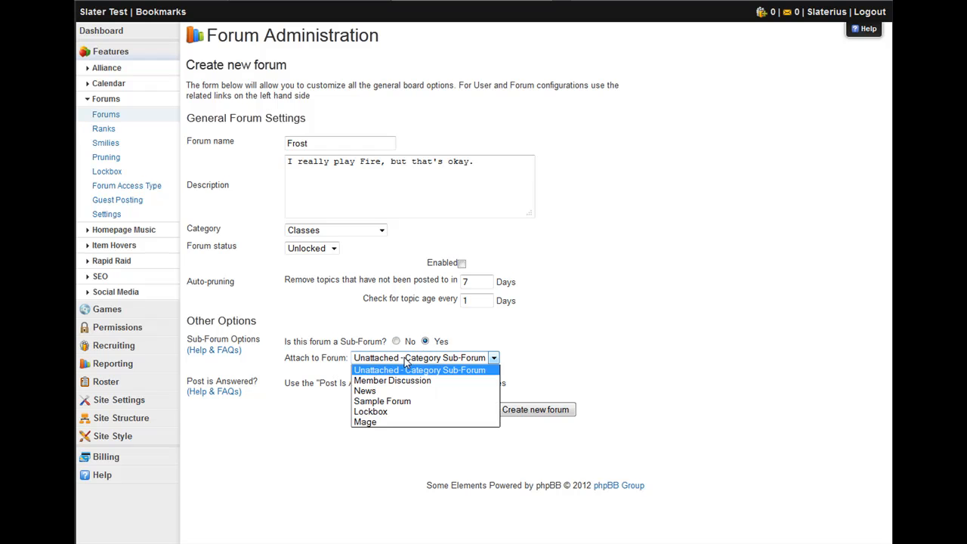
{"action": "mouse_move", "coordinate": [366, 421]}
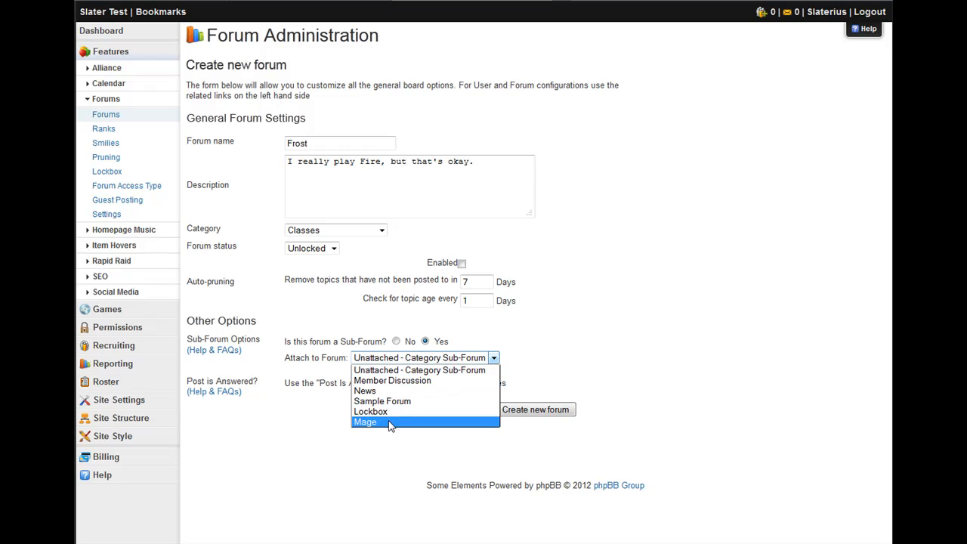
{"action": "left_click", "coordinate": [365, 422]}
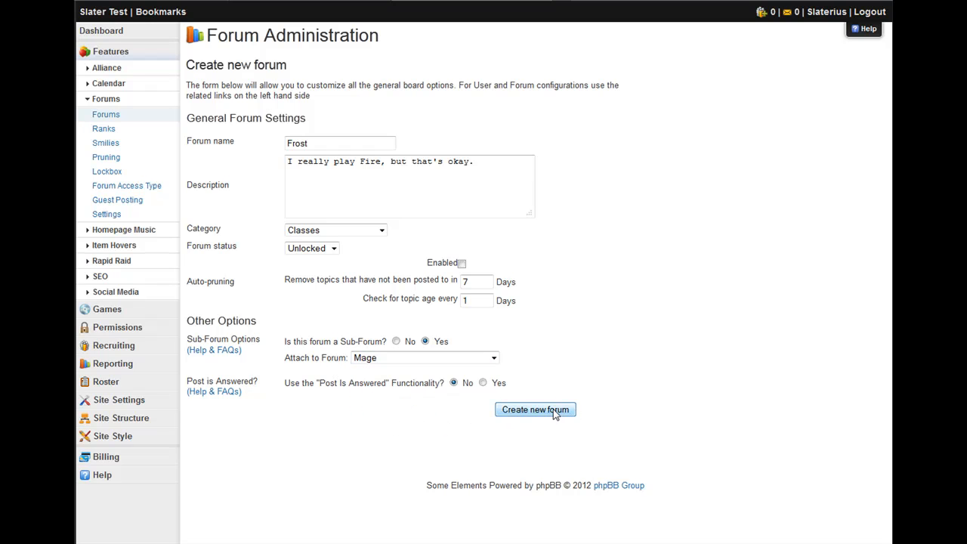
{"action": "left_click", "coordinate": [534, 409]}
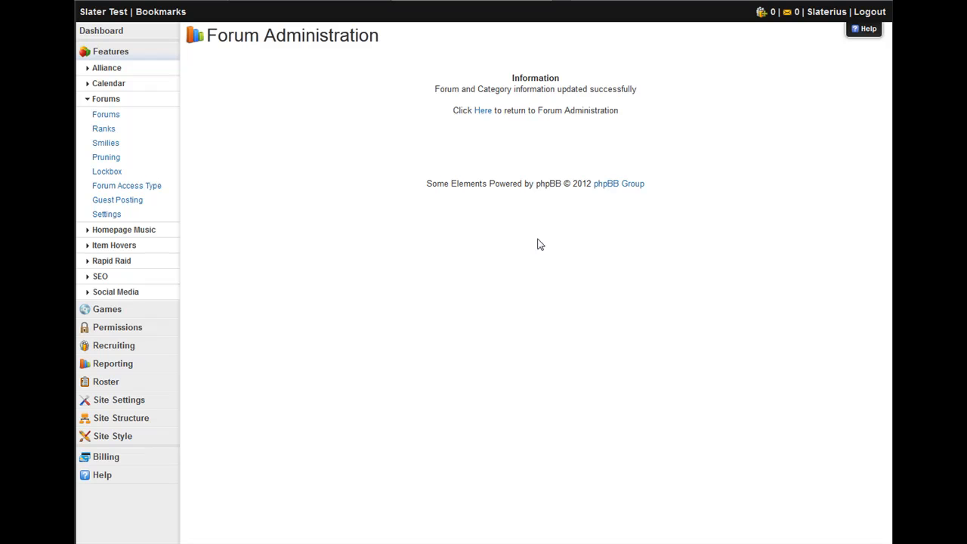
- Return to Forum Administration, where Frost now sits beneath Mage under Classes
{"action": "left_click", "coordinate": [483, 110]}
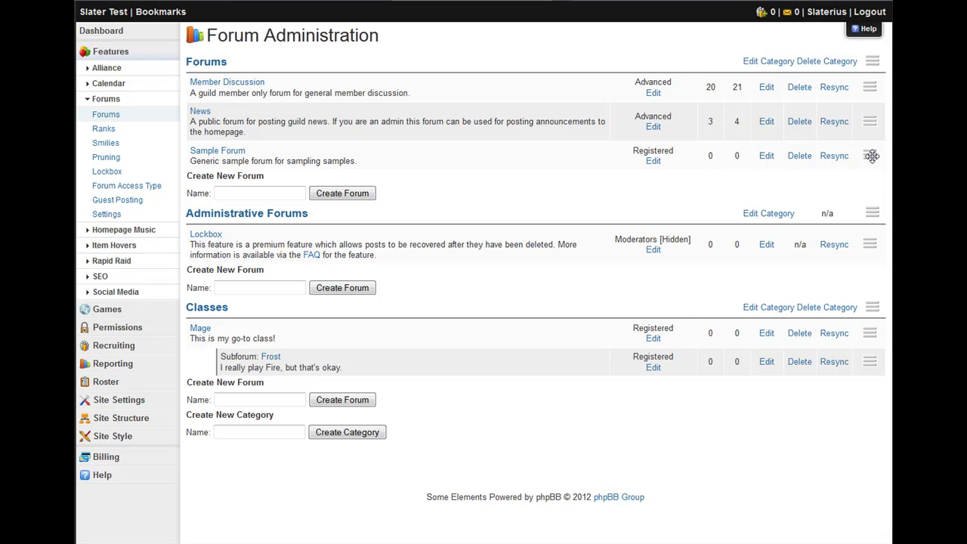
{"action": "left_click_drag", "start_coordinate": [870, 155], "coordinate": [870, 113]}
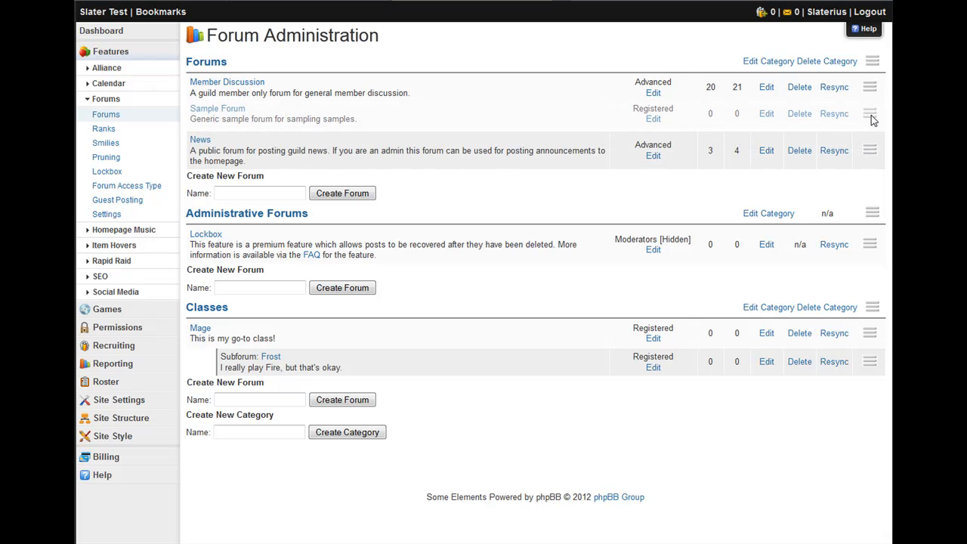
{"action": "left_click_drag", "start_coordinate": [869, 86], "coordinate": [870, 114]}
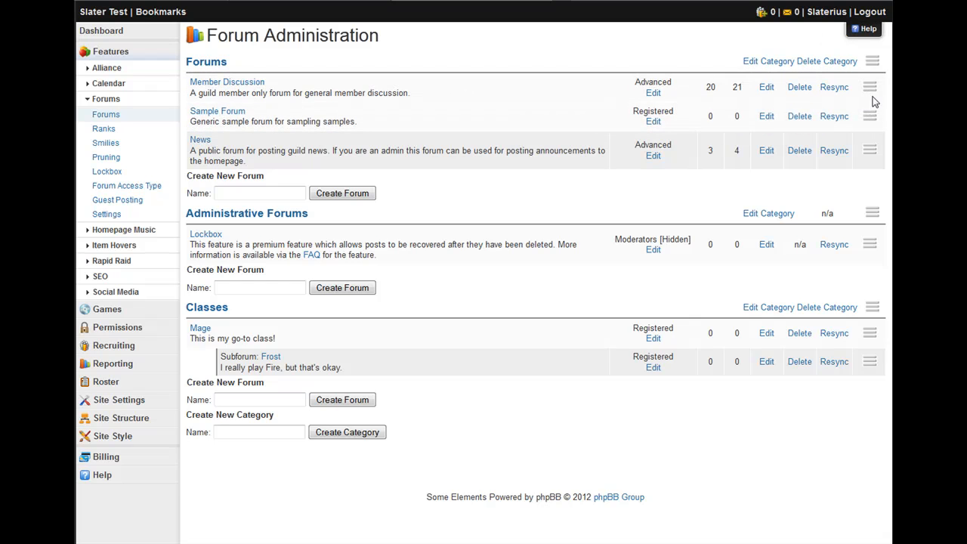
{"action": "mouse_move", "coordinate": [271, 232]}
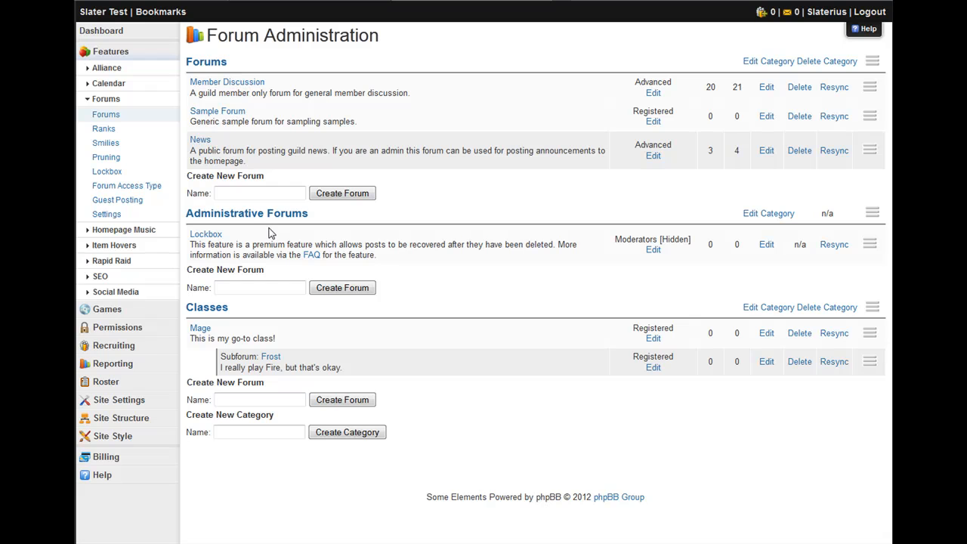
{"action": "mouse_move", "coordinate": [263, 232]}
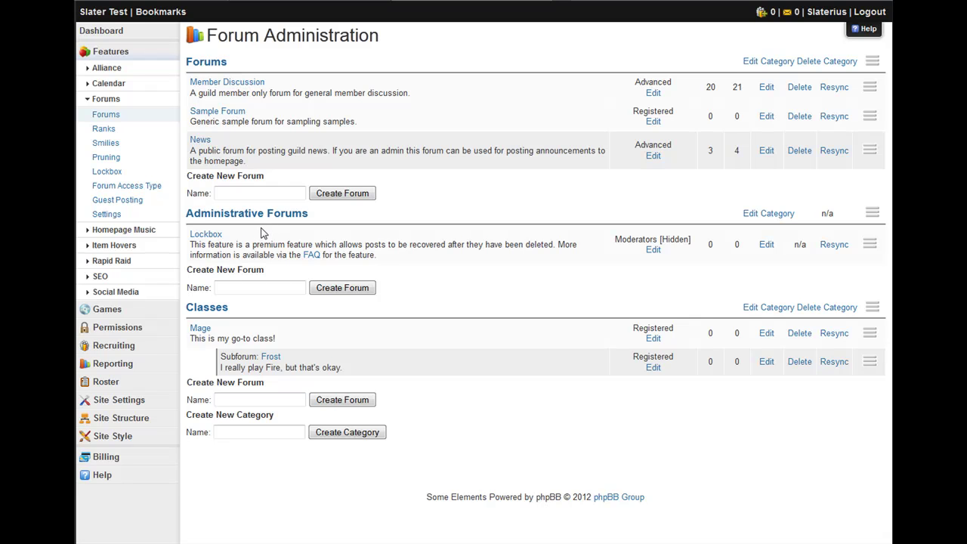
{"action": "mouse_move", "coordinate": [320, 221]}
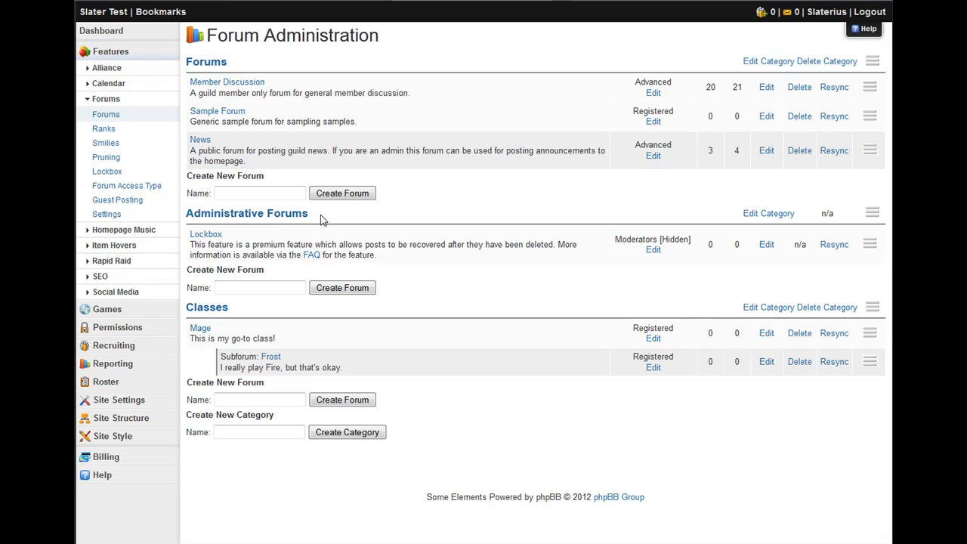
{"action": "mouse_move", "coordinate": [656, 110]}
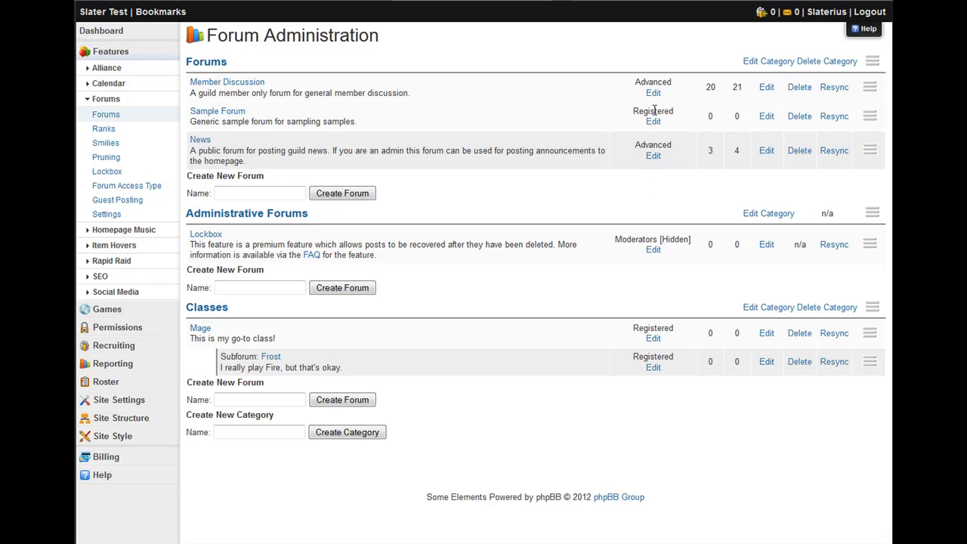
{"action": "mouse_move", "coordinate": [659, 355]}
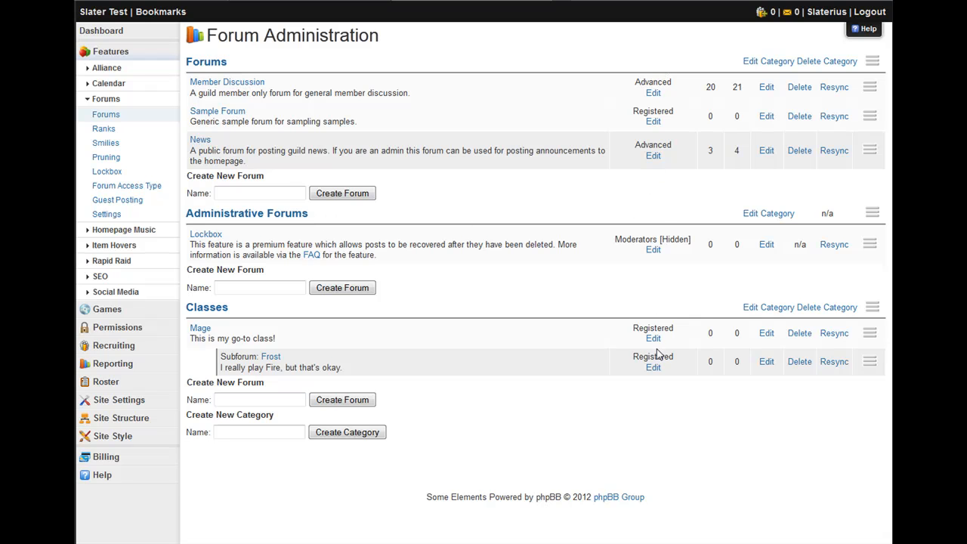
{"action": "mouse_move", "coordinate": [657, 356]}
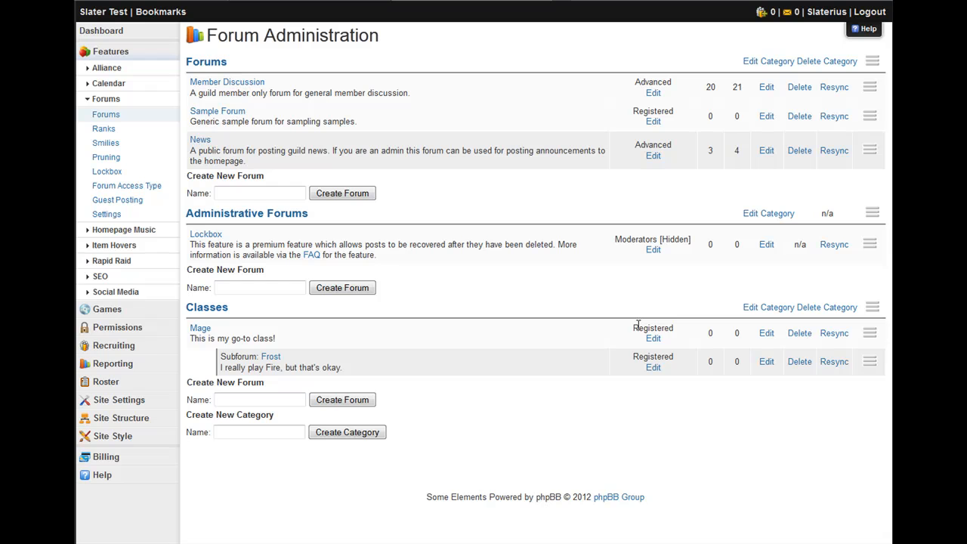
{"action": "mouse_move", "coordinate": [653, 340]}
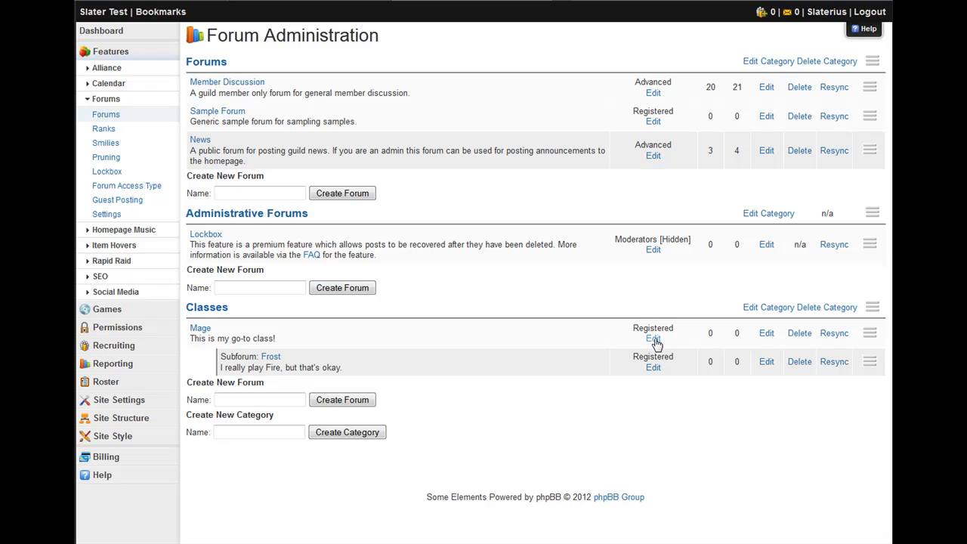
- Open Mage's permission settings and review the Simple Mode access levels, keeping Registered
{"action": "left_click", "coordinate": [653, 338]}
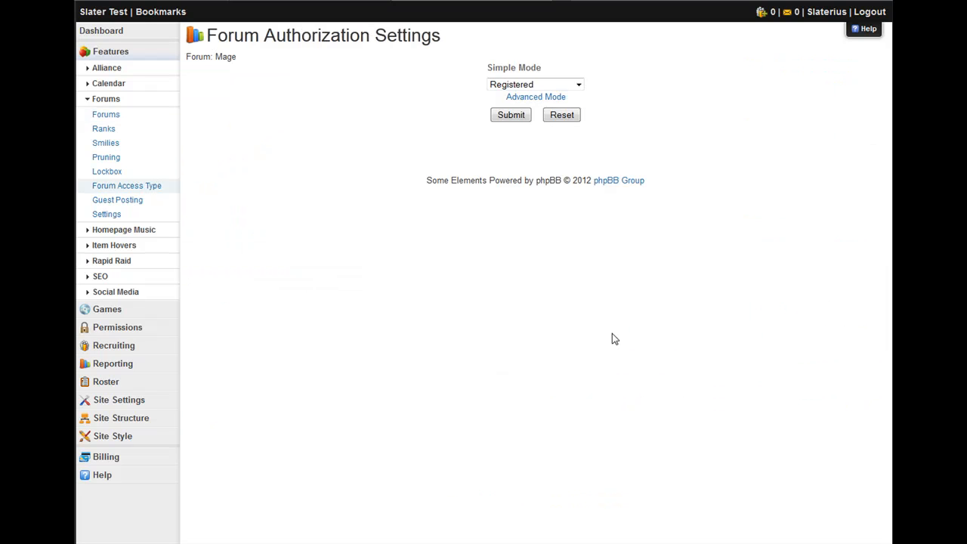
{"action": "mouse_move", "coordinate": [450, 64]}
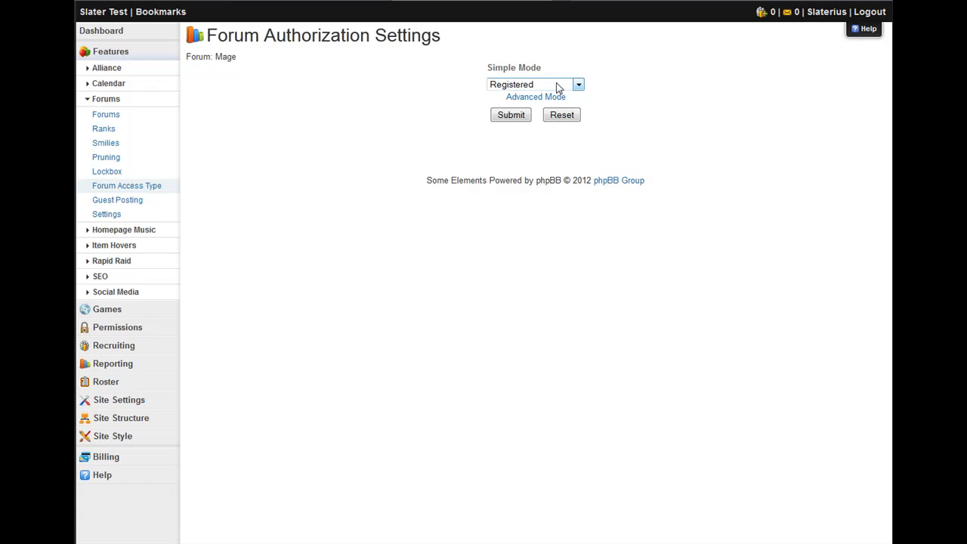
{"action": "left_click", "coordinate": [577, 85]}
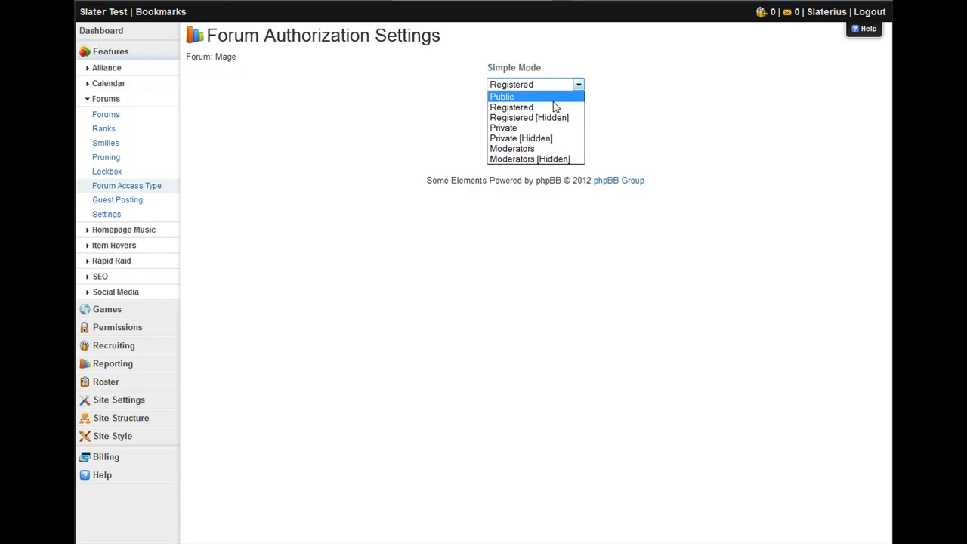
{"action": "mouse_move", "coordinate": [535, 106]}
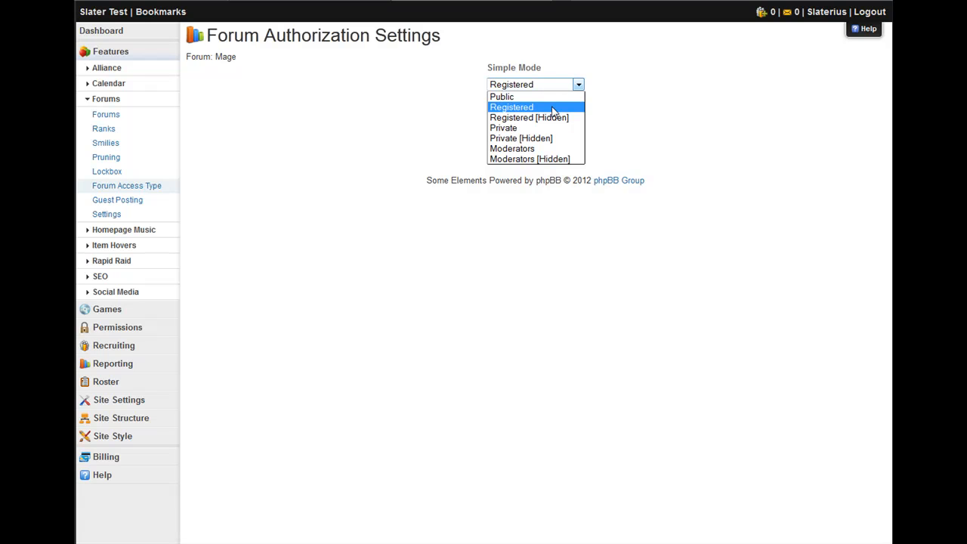
{"action": "mouse_move", "coordinate": [528, 118]}
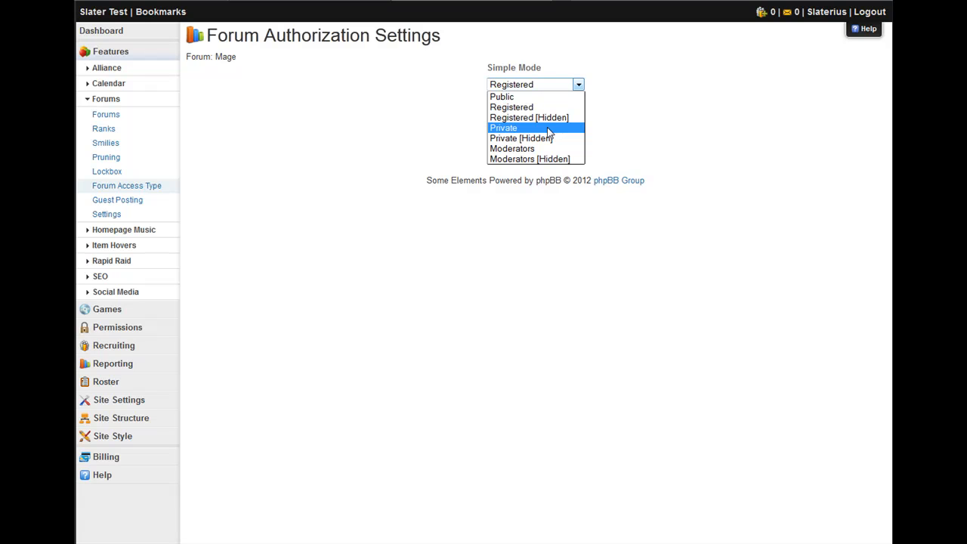
{"action": "mouse_move", "coordinate": [535, 139]}
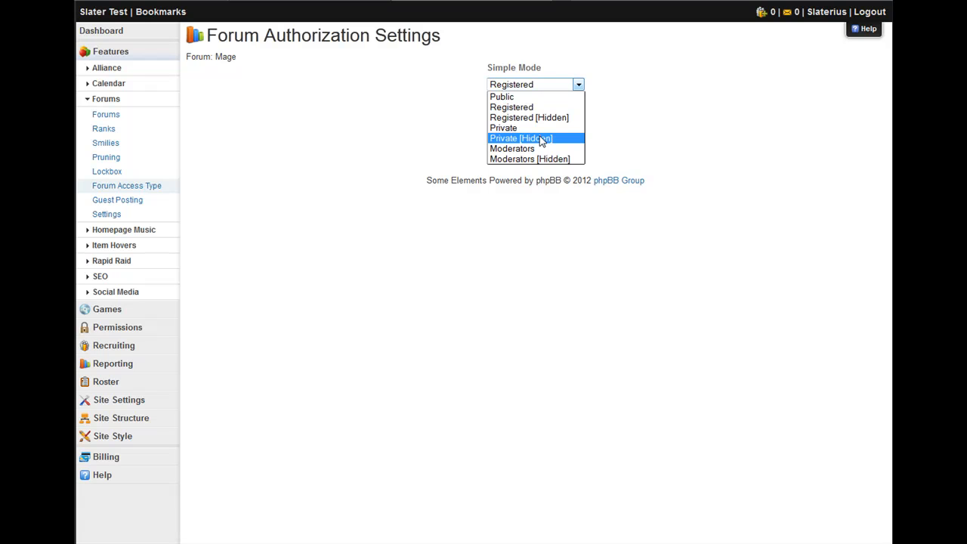
{"action": "mouse_move", "coordinate": [541, 143]}
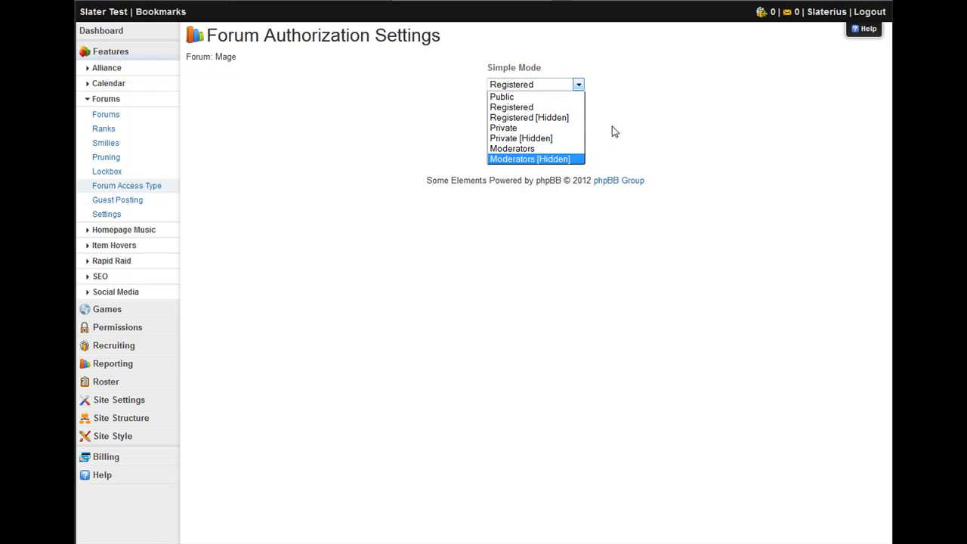
{"action": "left_click", "coordinate": [511, 105]}
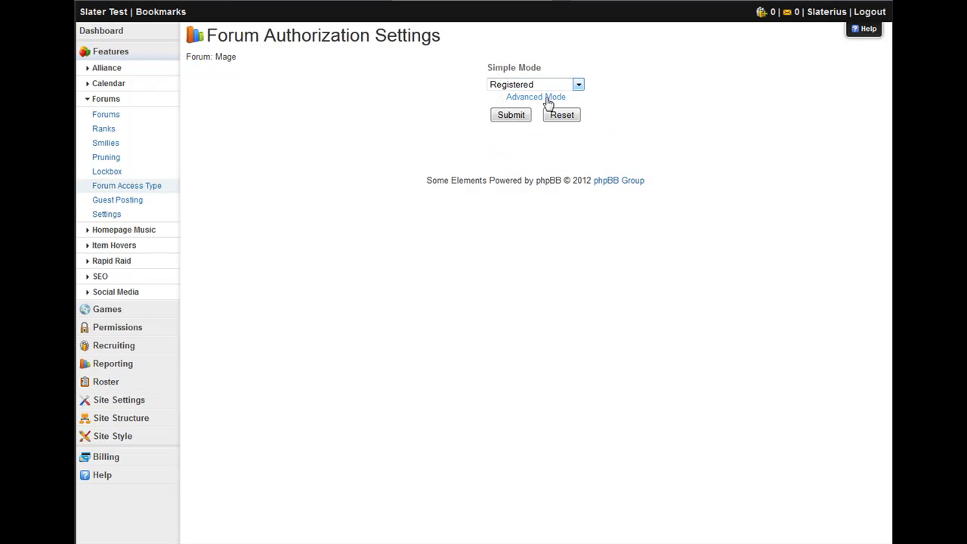
- Switch Mage to Advanced Mode permissions and set Edit to PRIVATE
{"action": "left_click", "coordinate": [535, 97]}
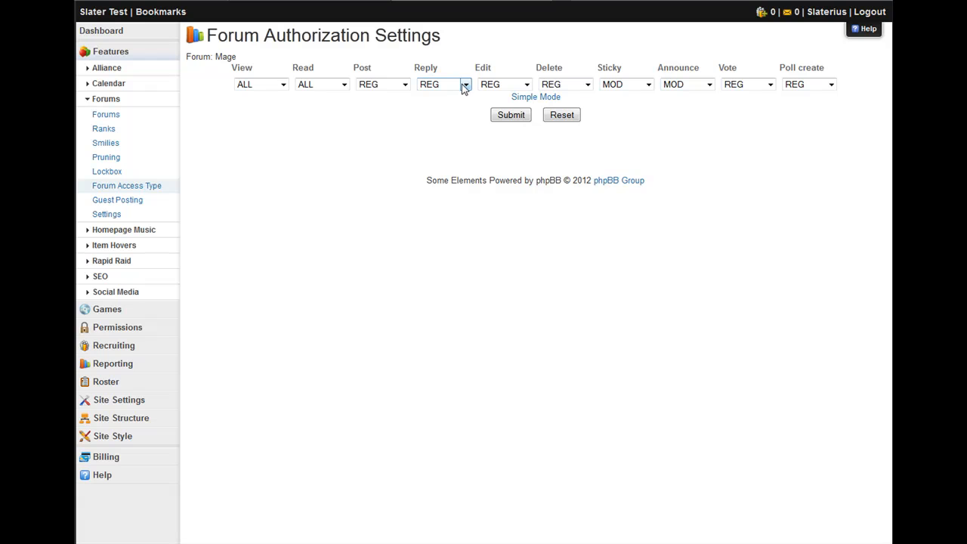
{"action": "mouse_move", "coordinate": [525, 84]}
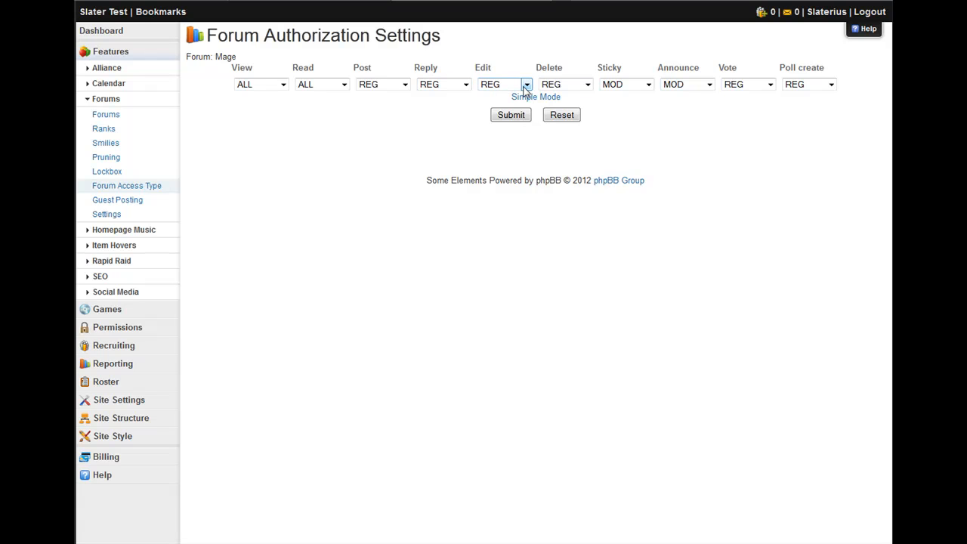
{"action": "mouse_move", "coordinate": [586, 85]}
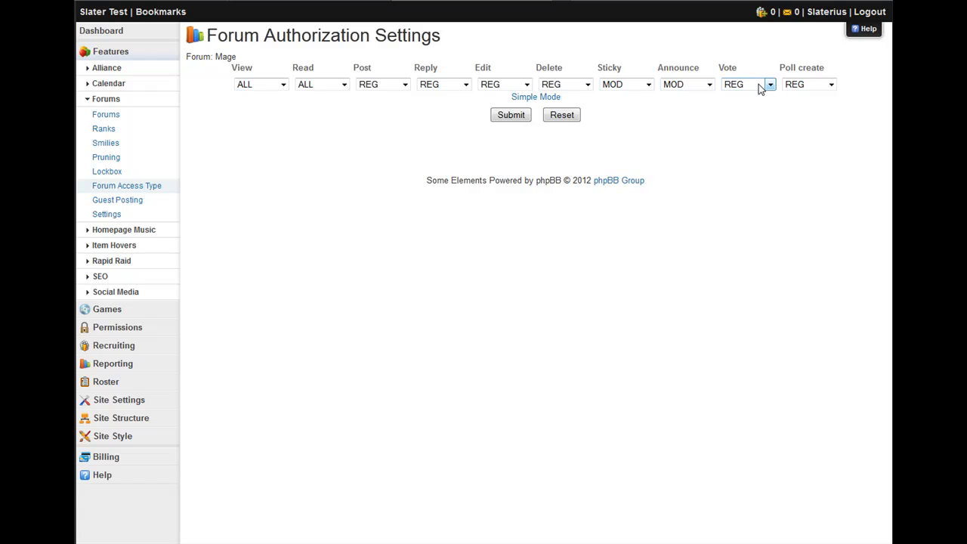
{"action": "mouse_move", "coordinate": [634, 106]}
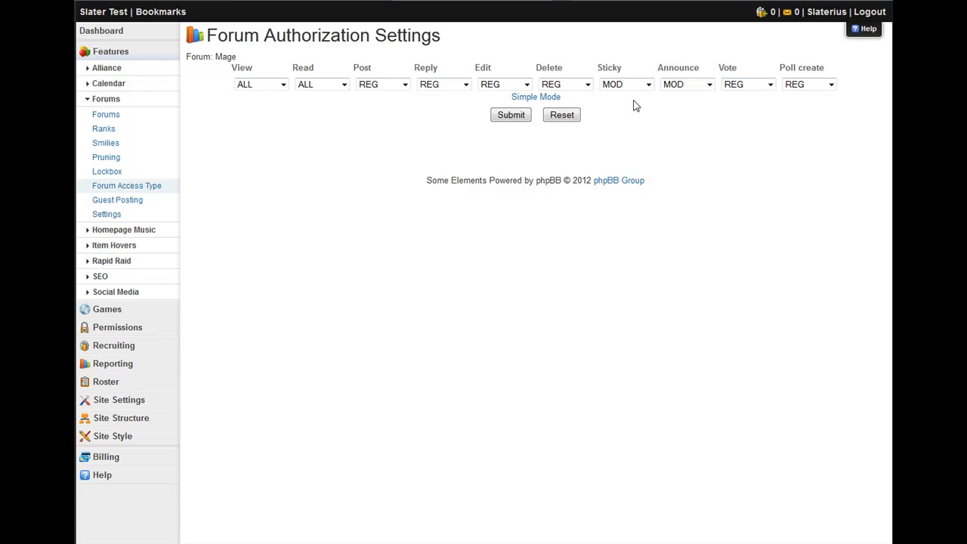
{"action": "left_click", "coordinate": [504, 85]}
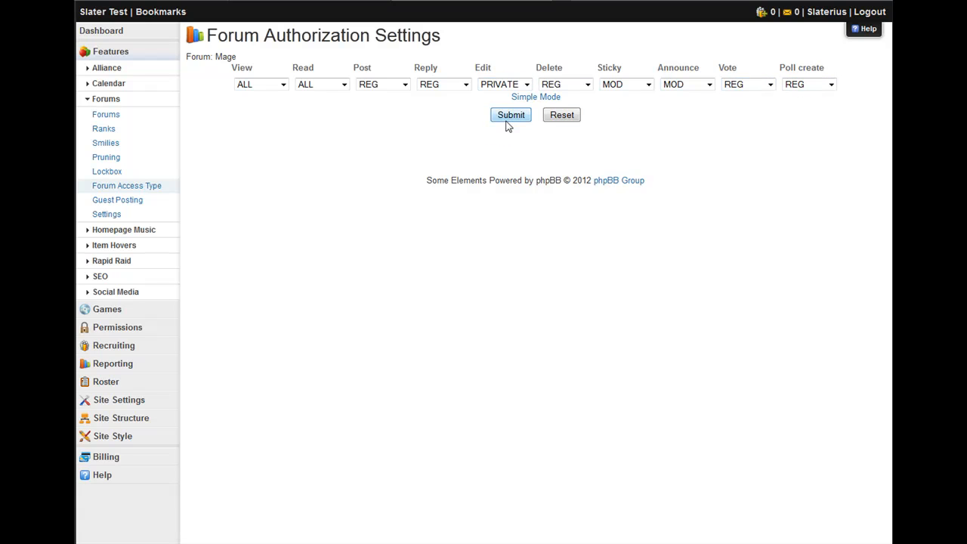
- Submit the Mage forum permissions so the update is confirmed
{"action": "left_click", "coordinate": [510, 115]}
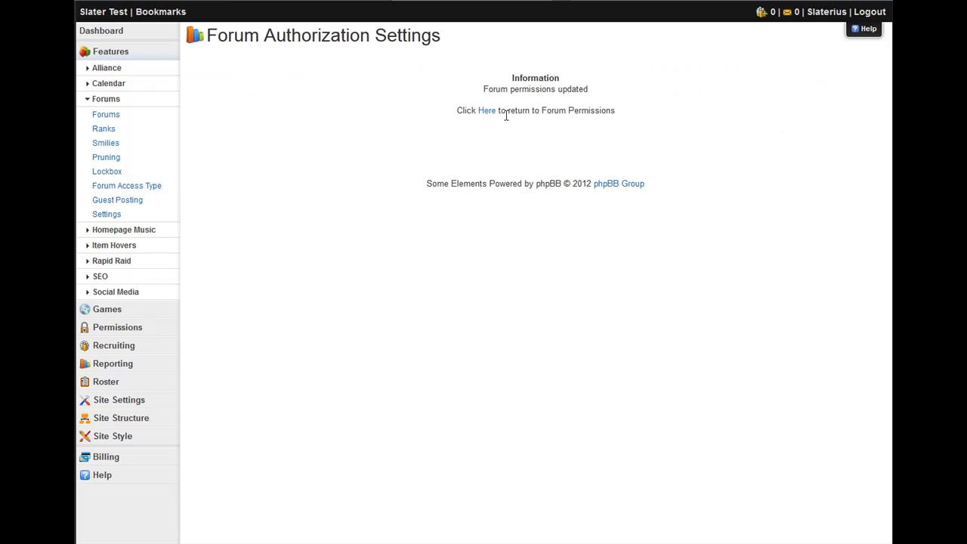
{"action": "mouse_move", "coordinate": [486, 111]}
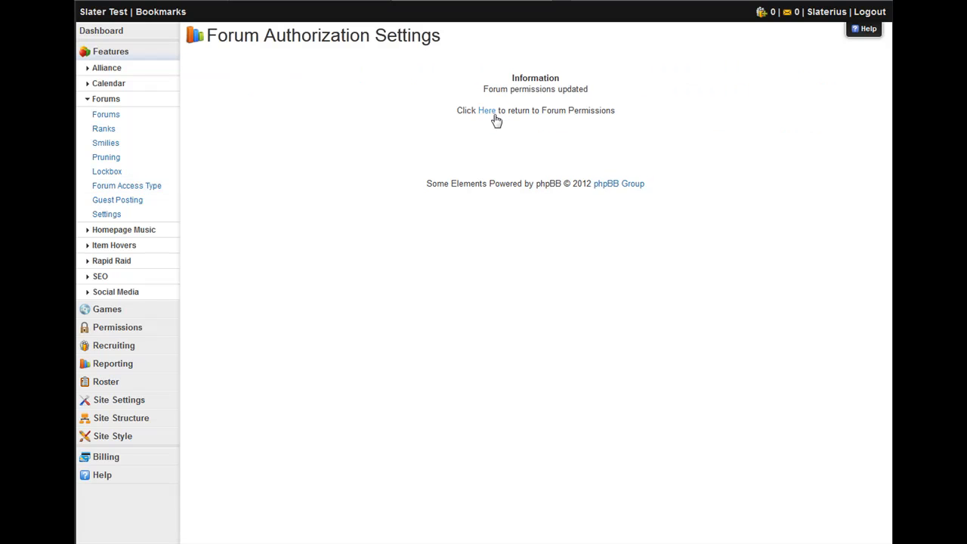